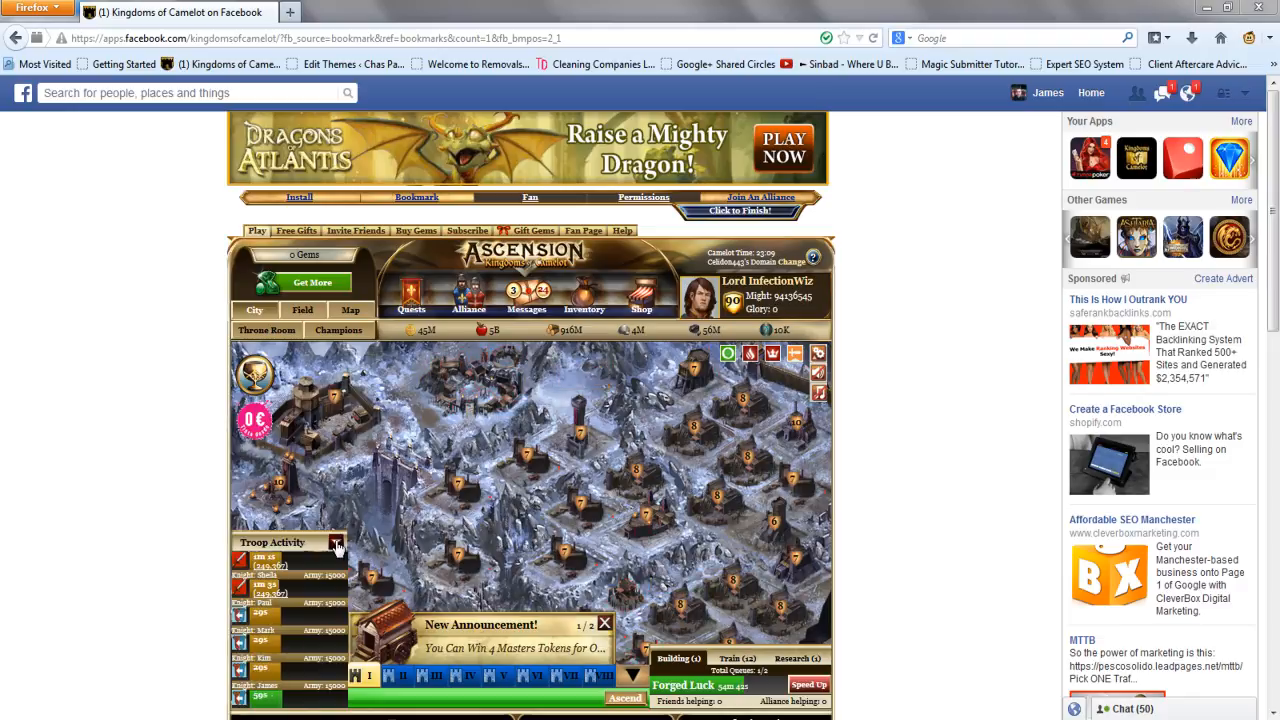
Collapse the Troop Activity panel below the city map, then scroll down the page
left_click(337, 543)
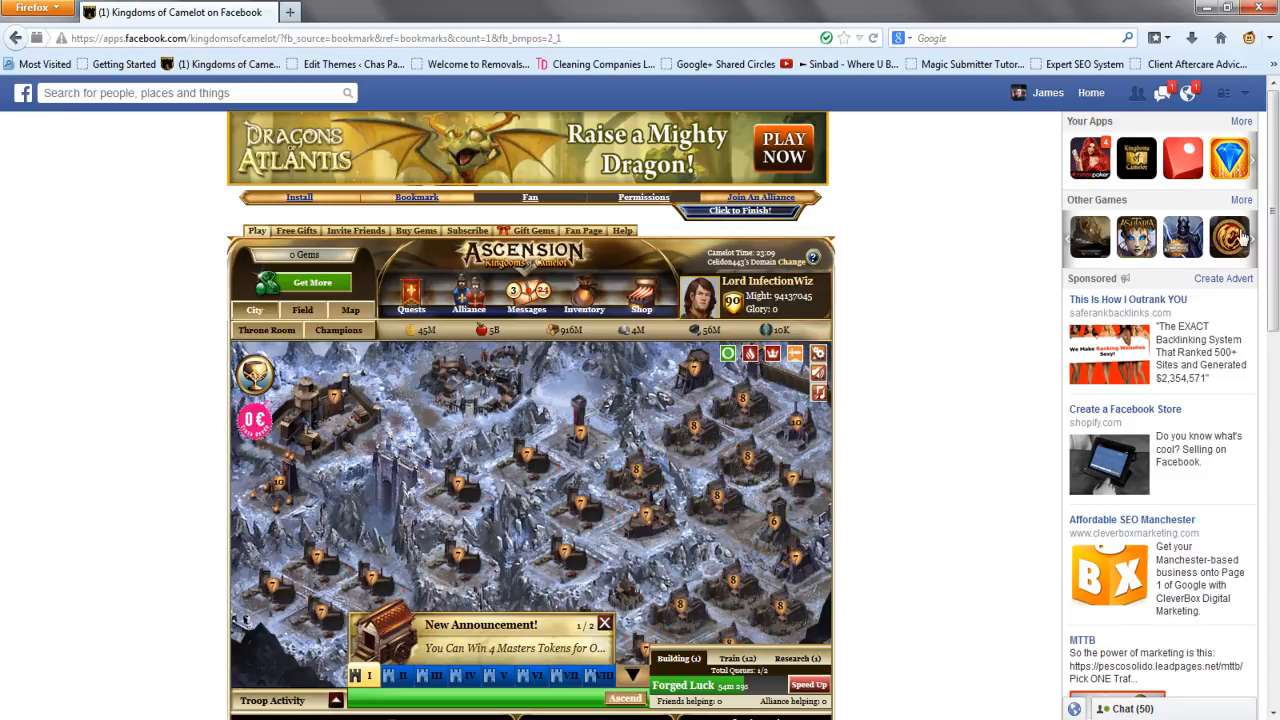
scroll("down", 3)
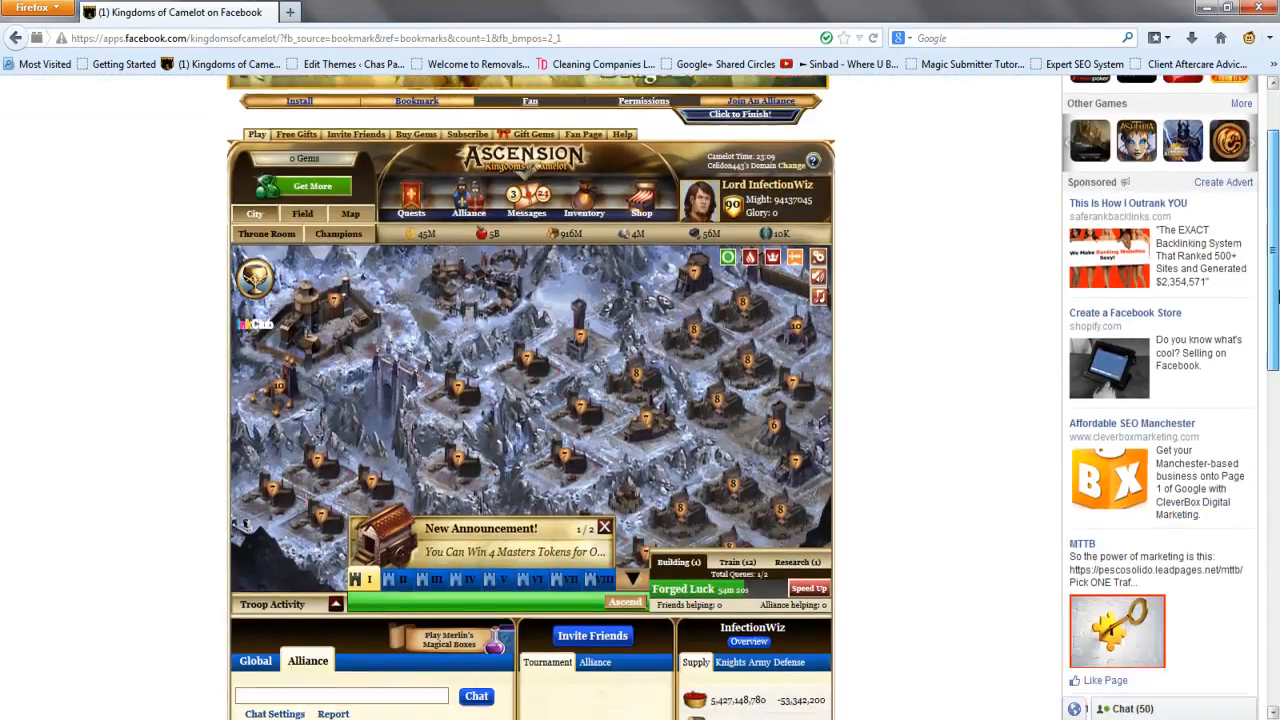
scroll("down", 3)
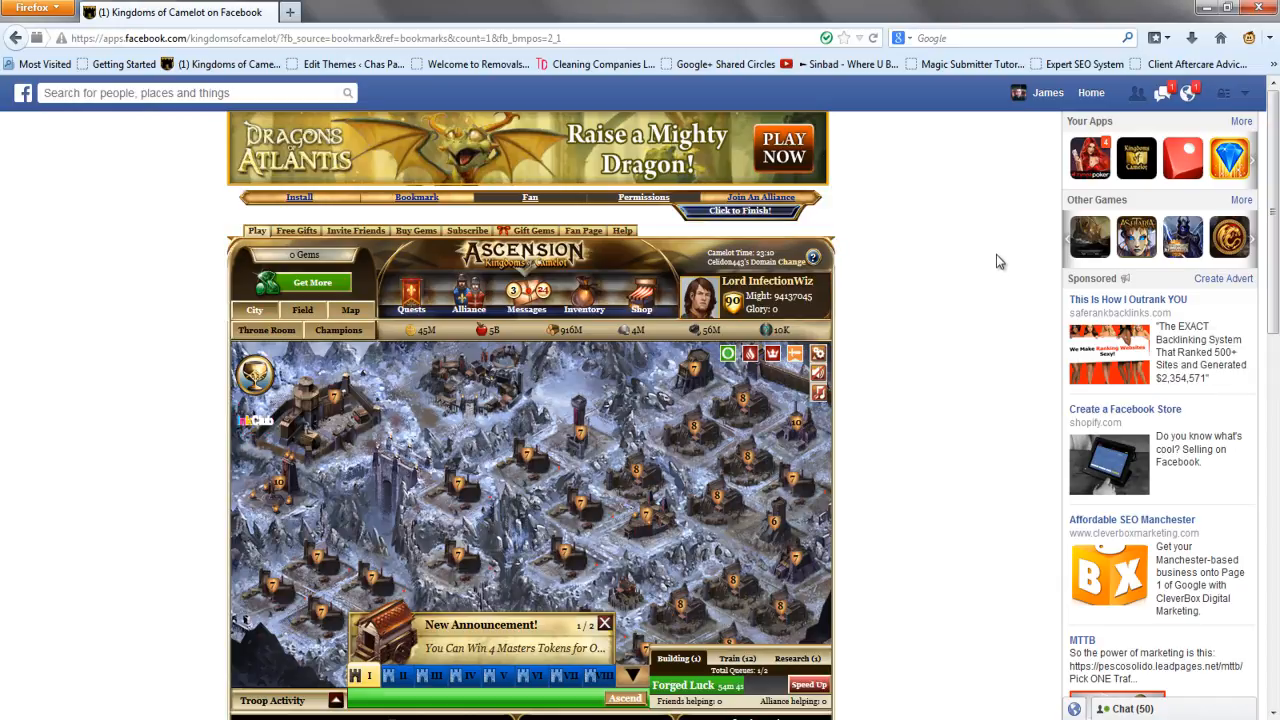
mouse_move(1160, 263)
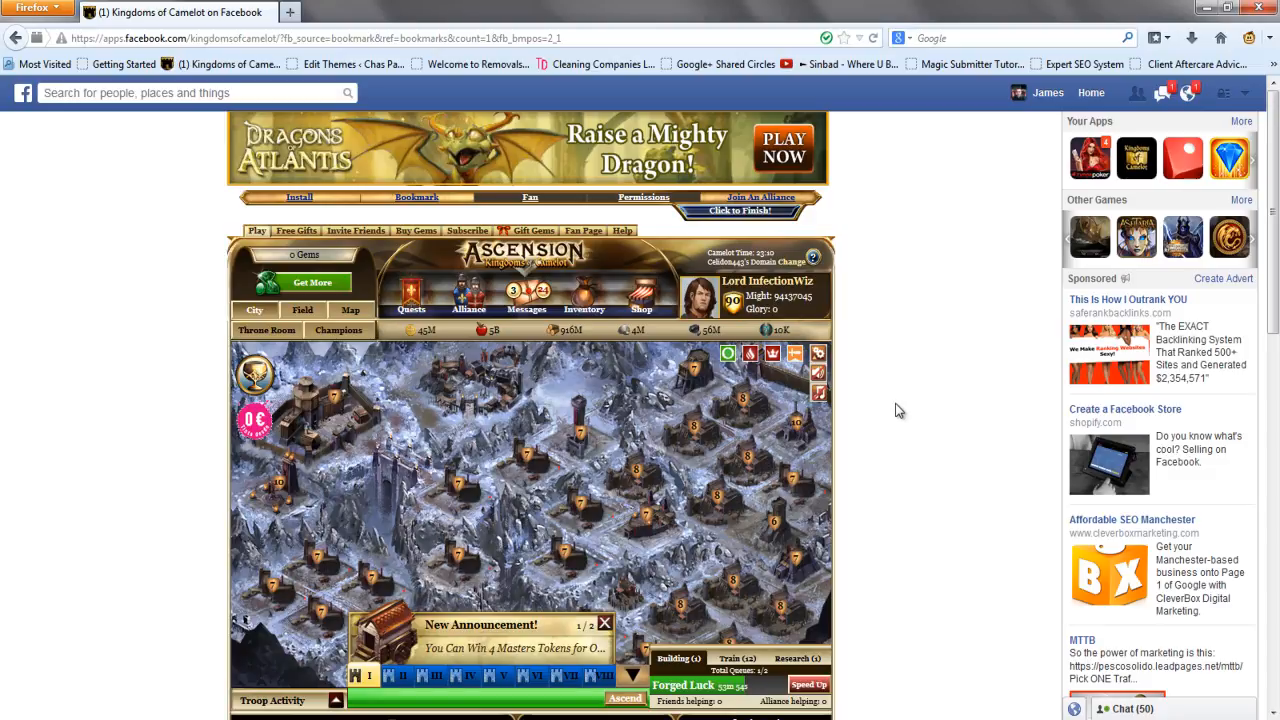
mouse_move(958, 482)
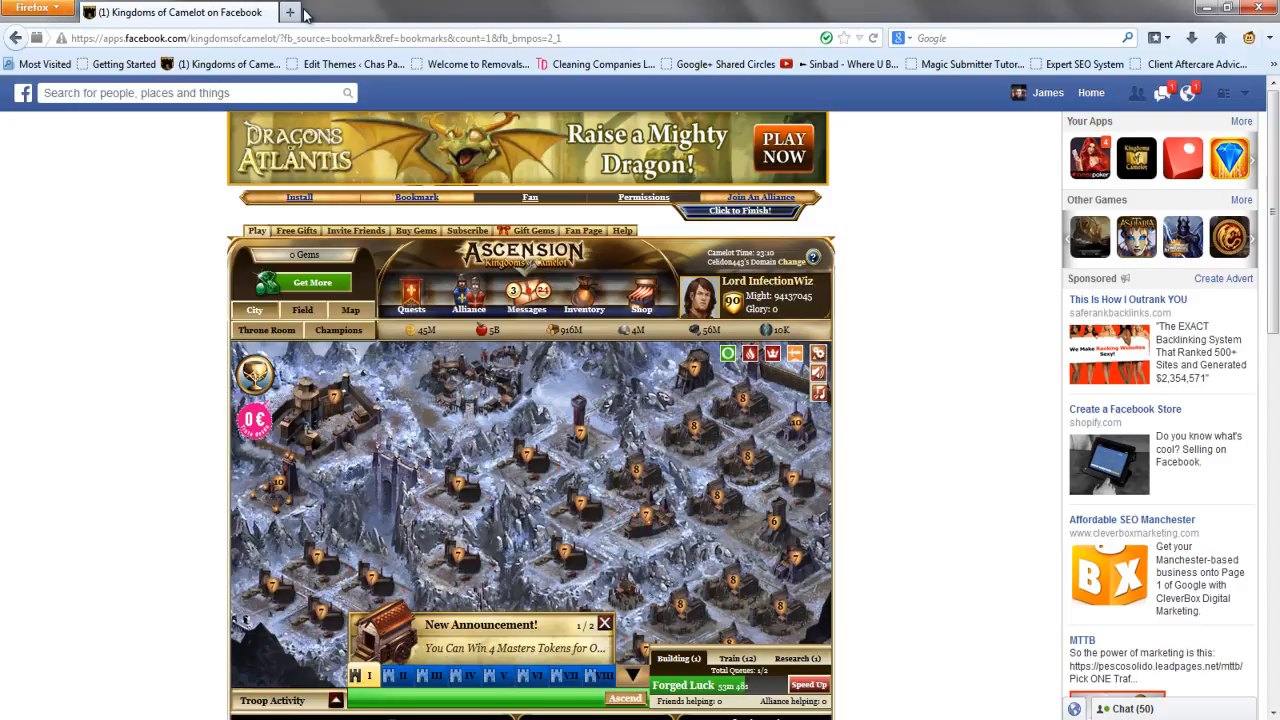
left_click(290, 12)
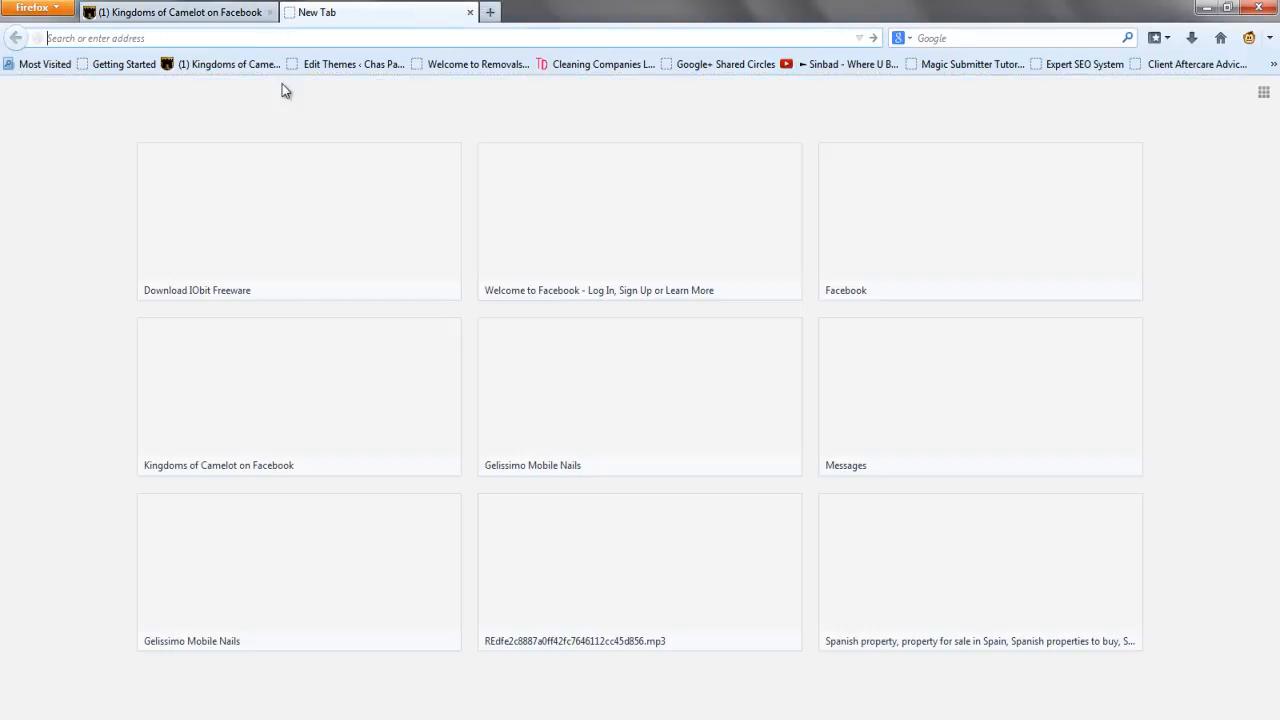
type("google.co")
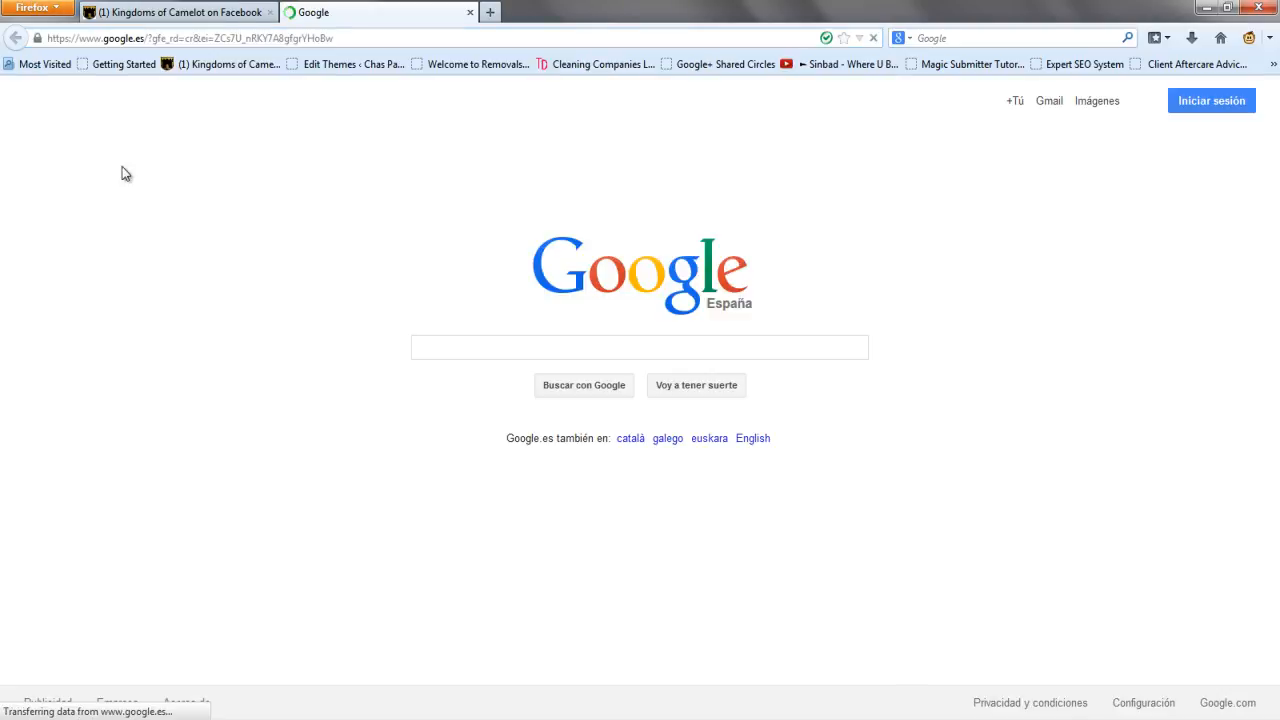
type("firefox")
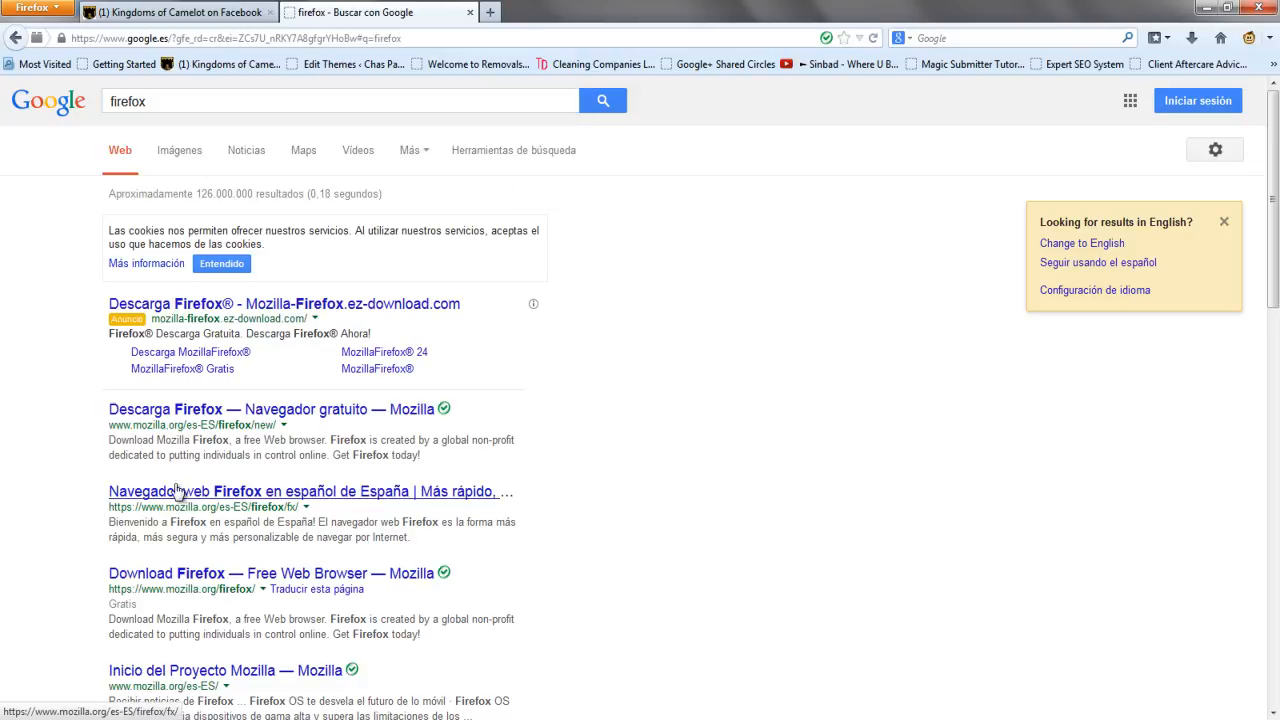
mouse_move(286, 438)
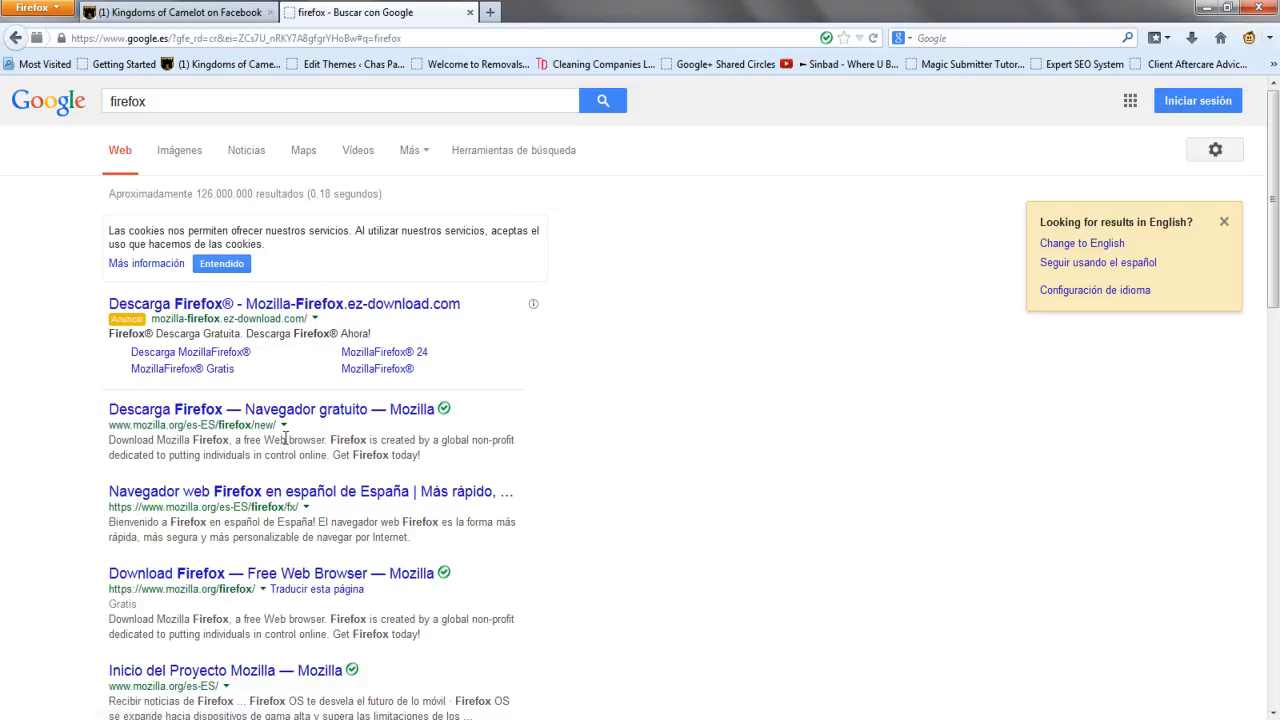
mouse_move(235, 368)
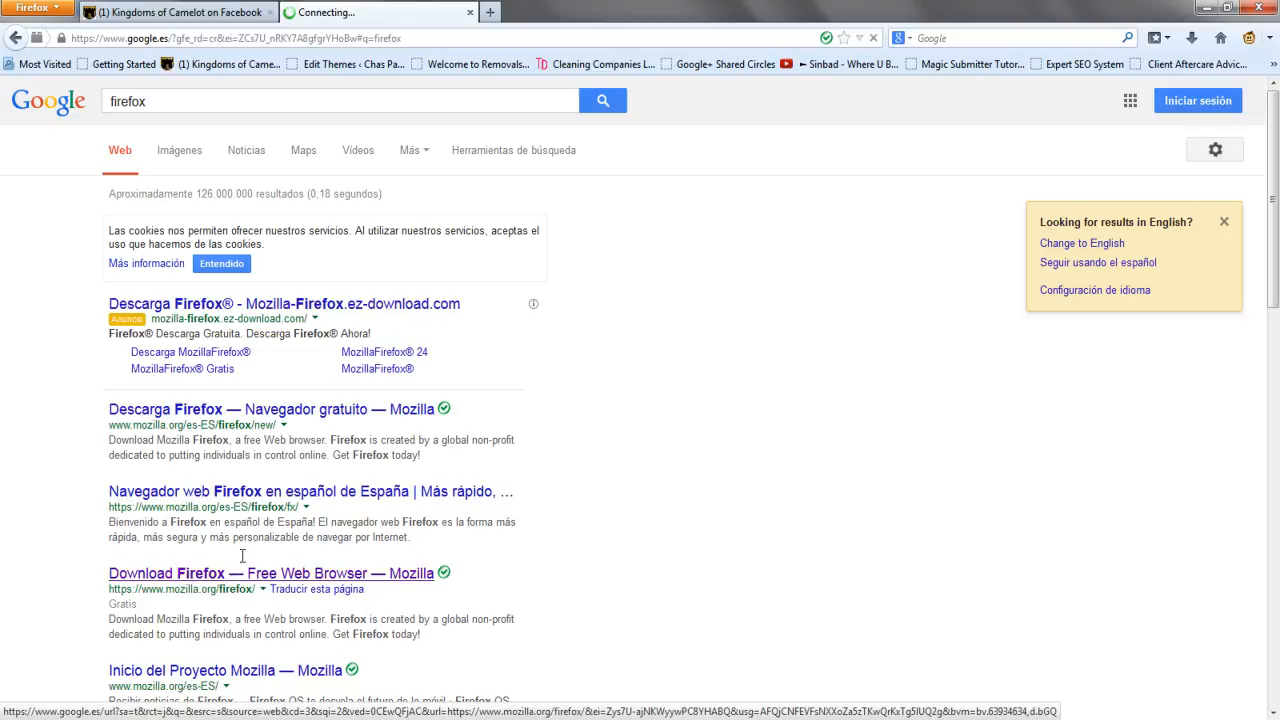
left_click(166, 573)
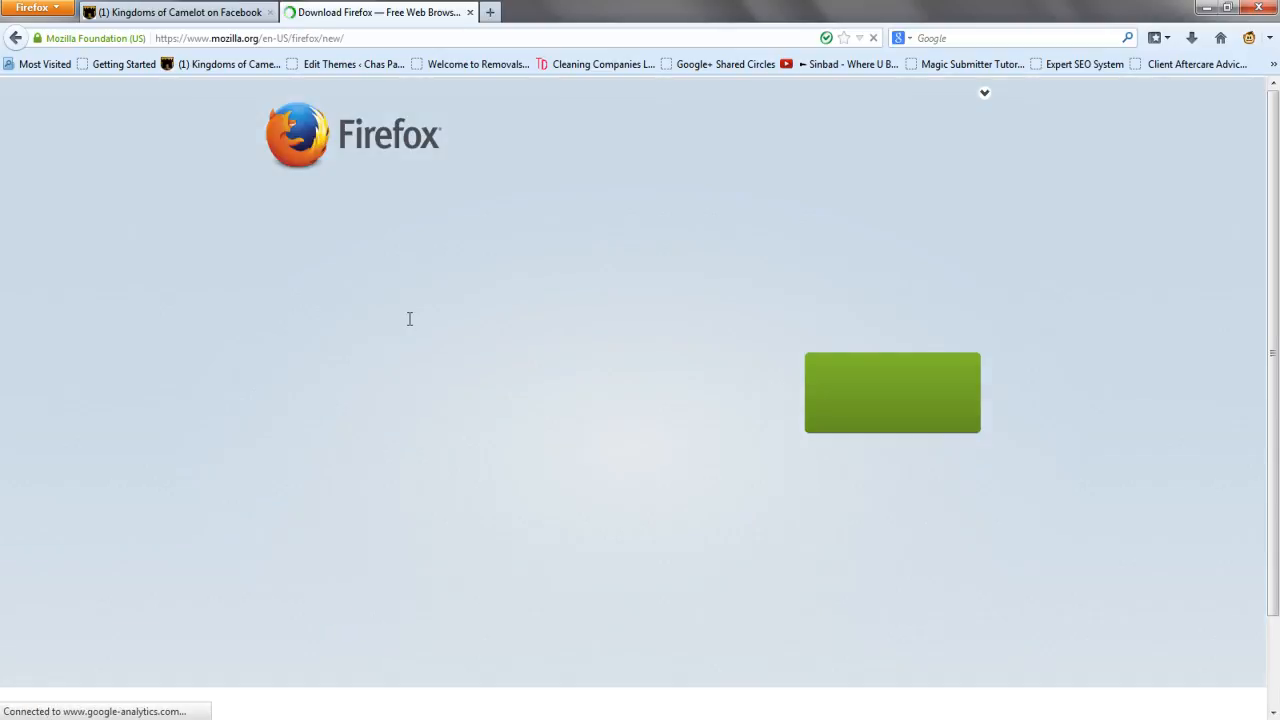
left_click(175, 12)
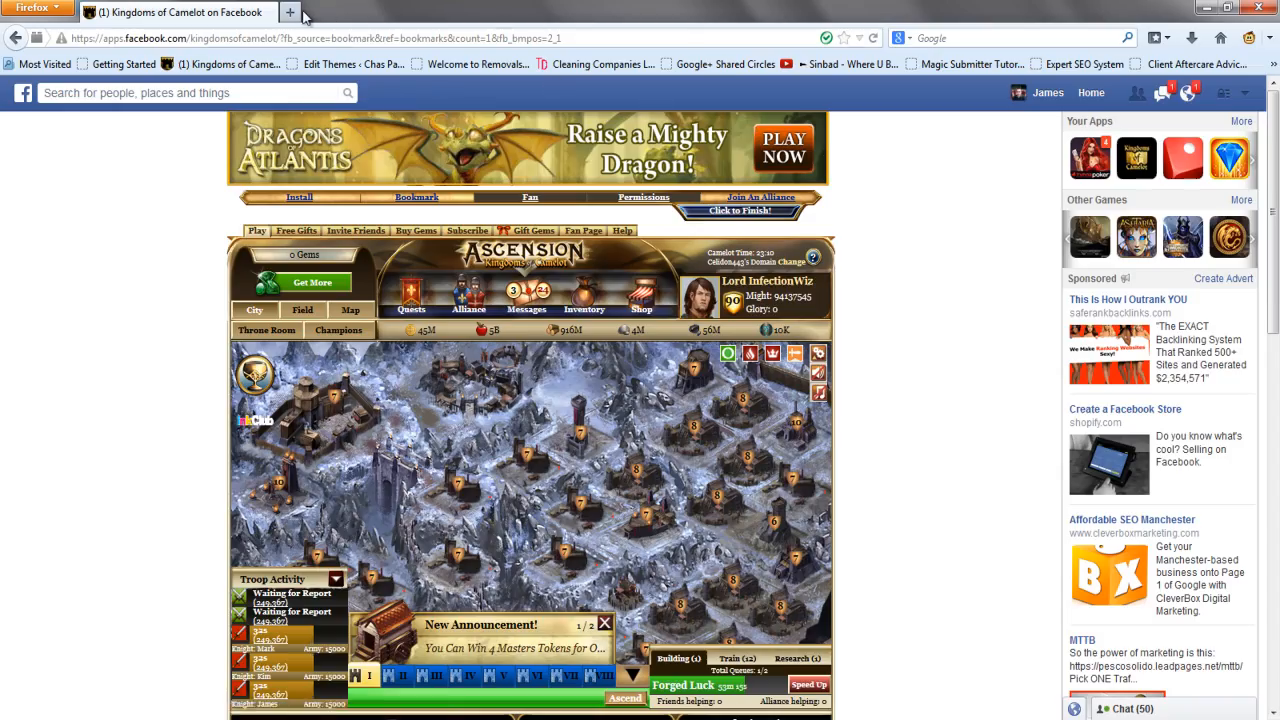
In a new tab, go to google.com and search for 'greasemonkey'
left_click(290, 12)
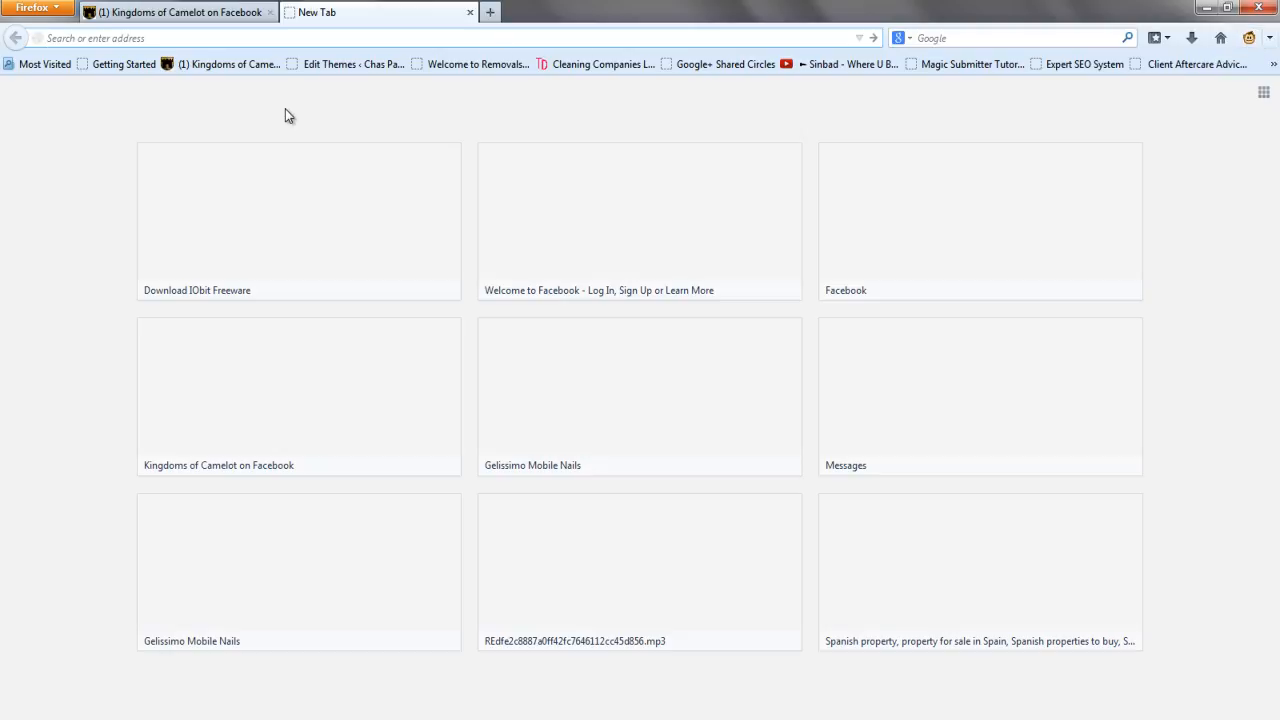
type("google.com")
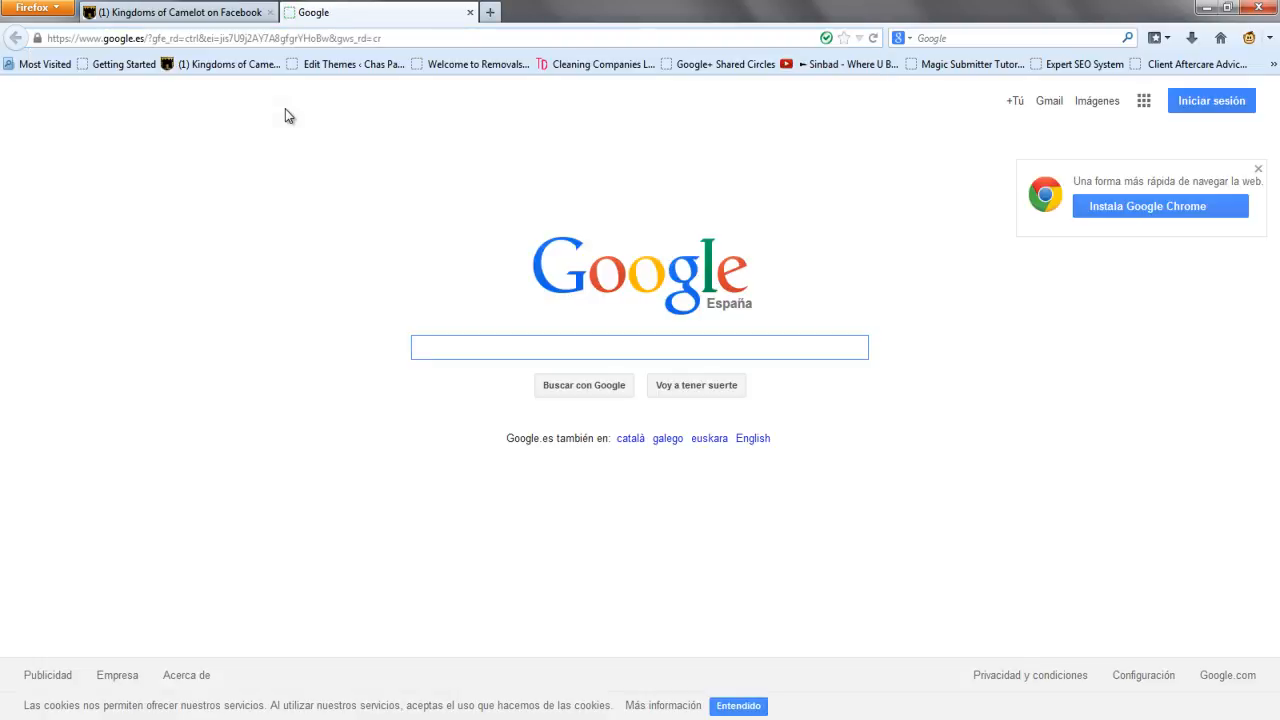
type("greasemonkey")
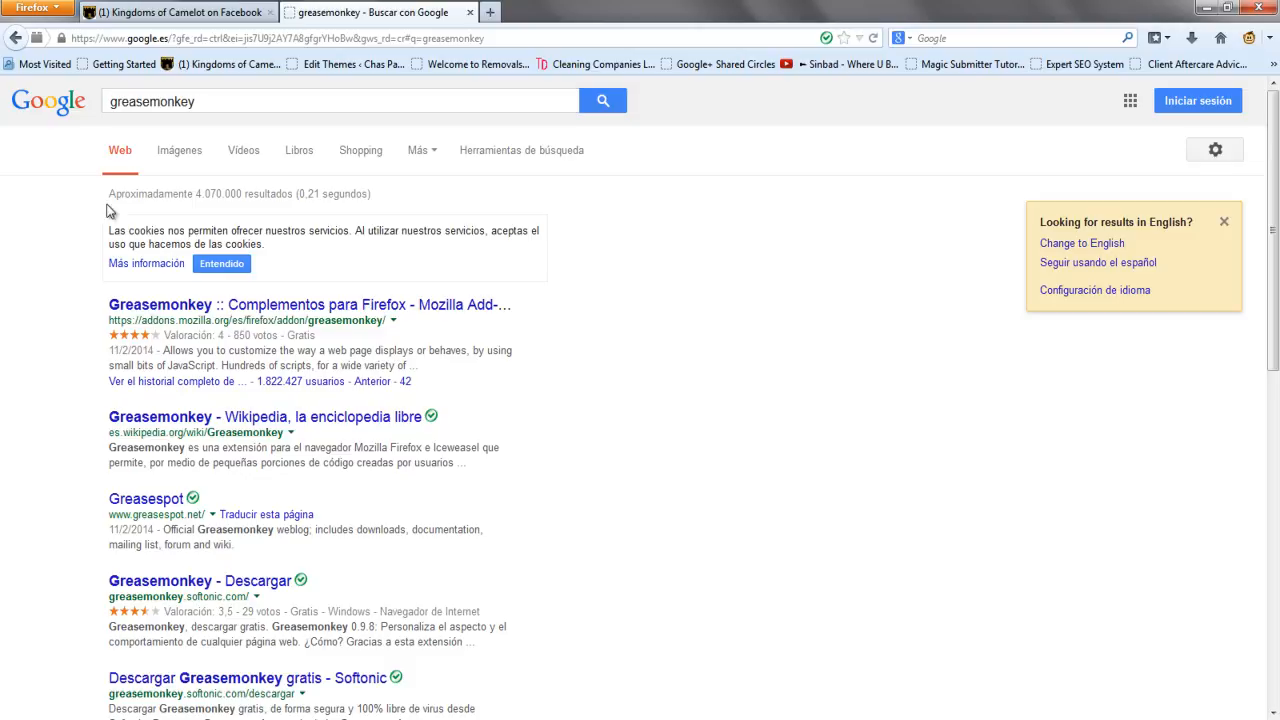
left_click_drag(109, 230, 225, 322)
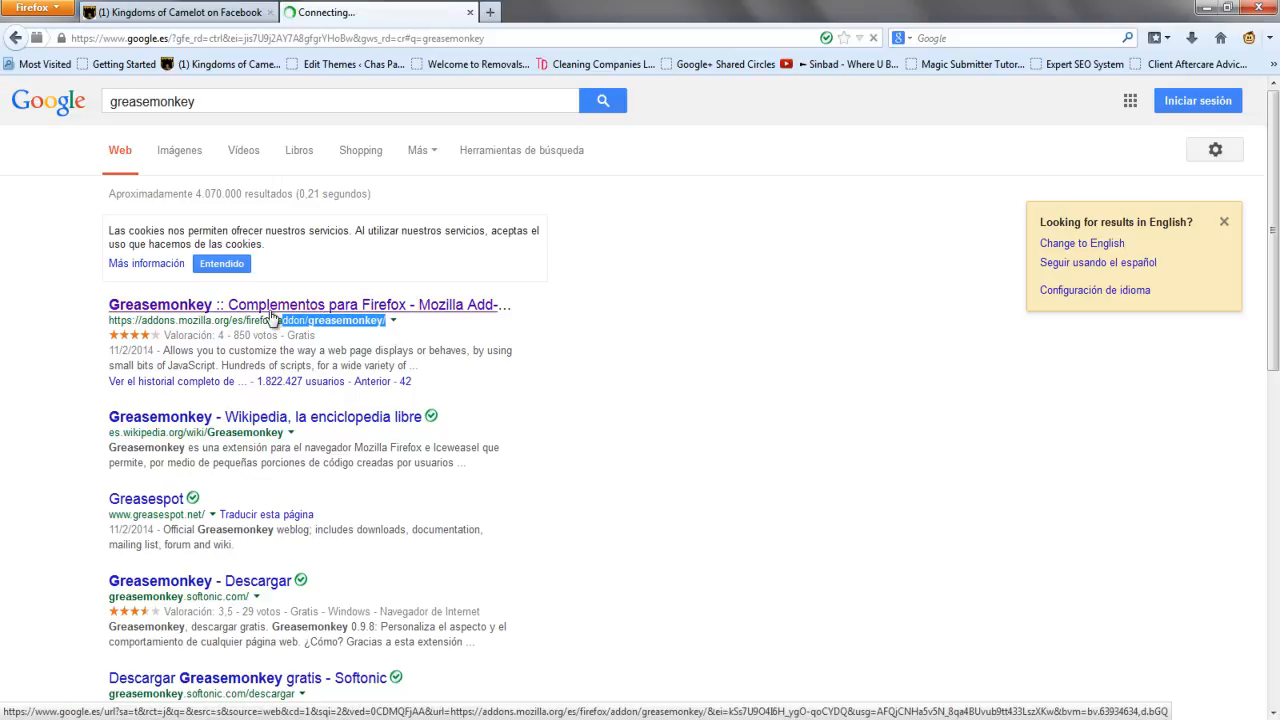
Install Greasemonkey from its add-on page via Agregar a Firefox, Allow and Install Now
left_click(308, 304)
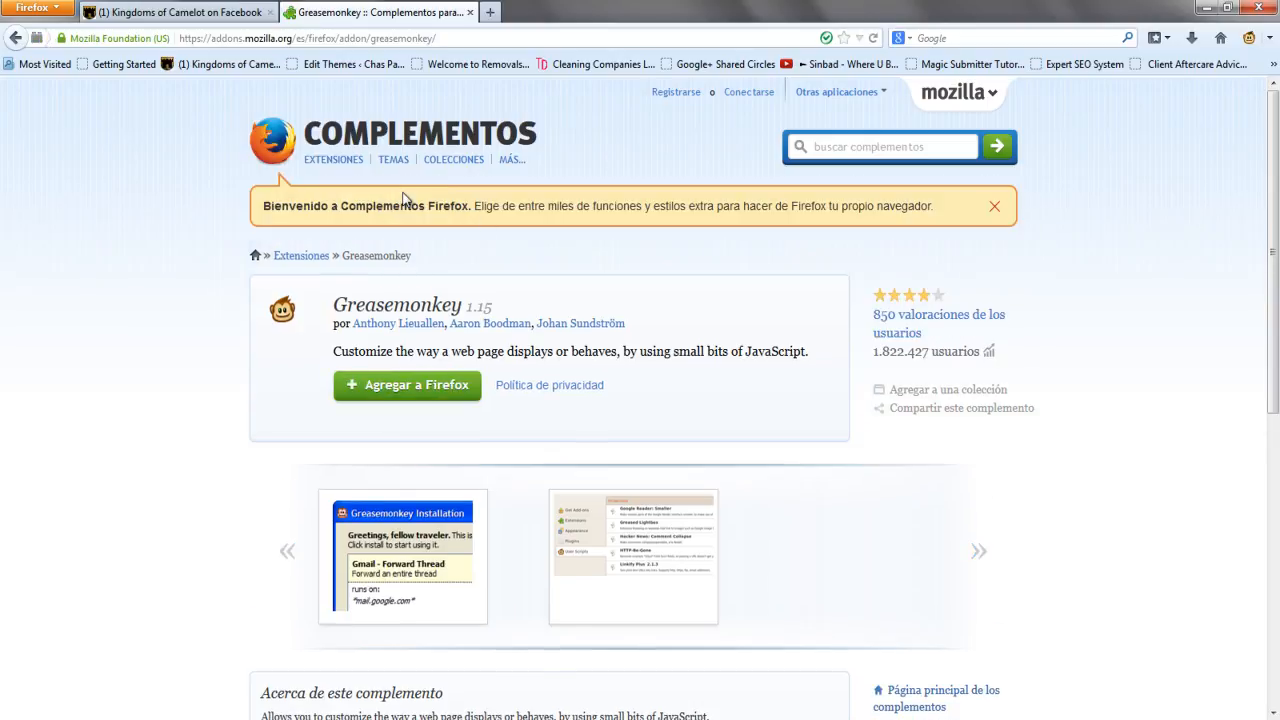
mouse_move(631, 392)
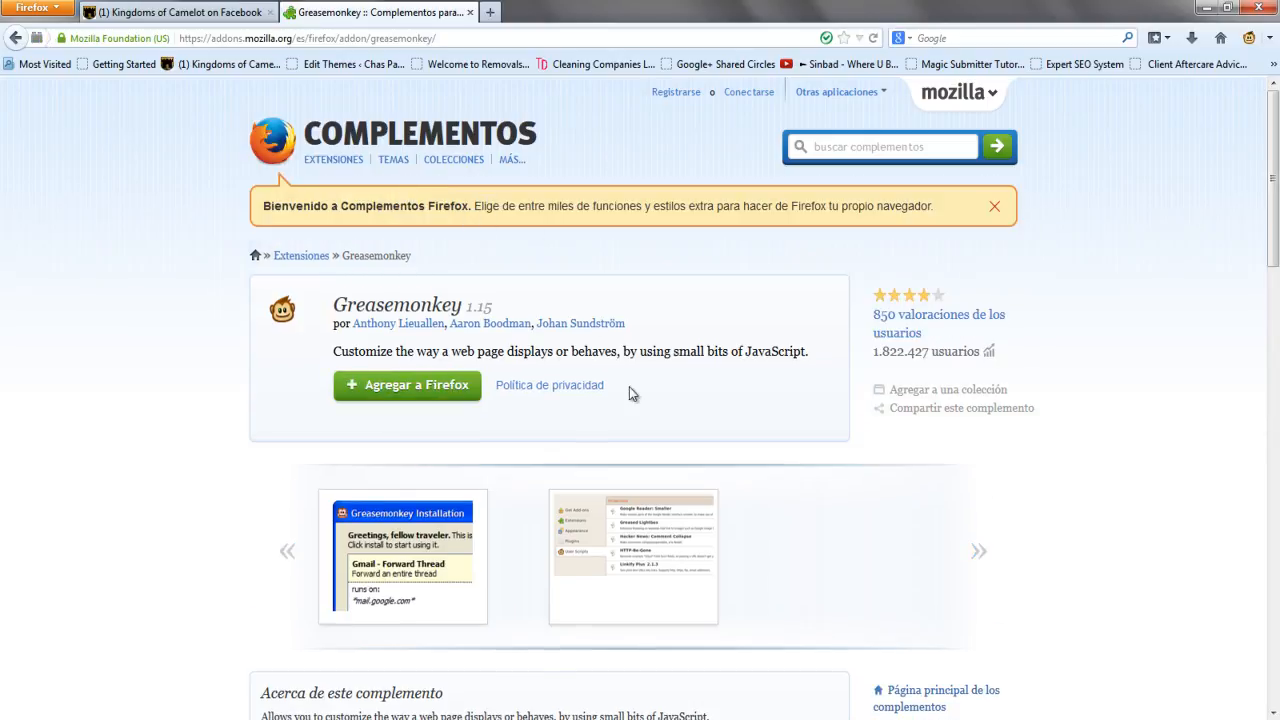
left_click(406, 385)
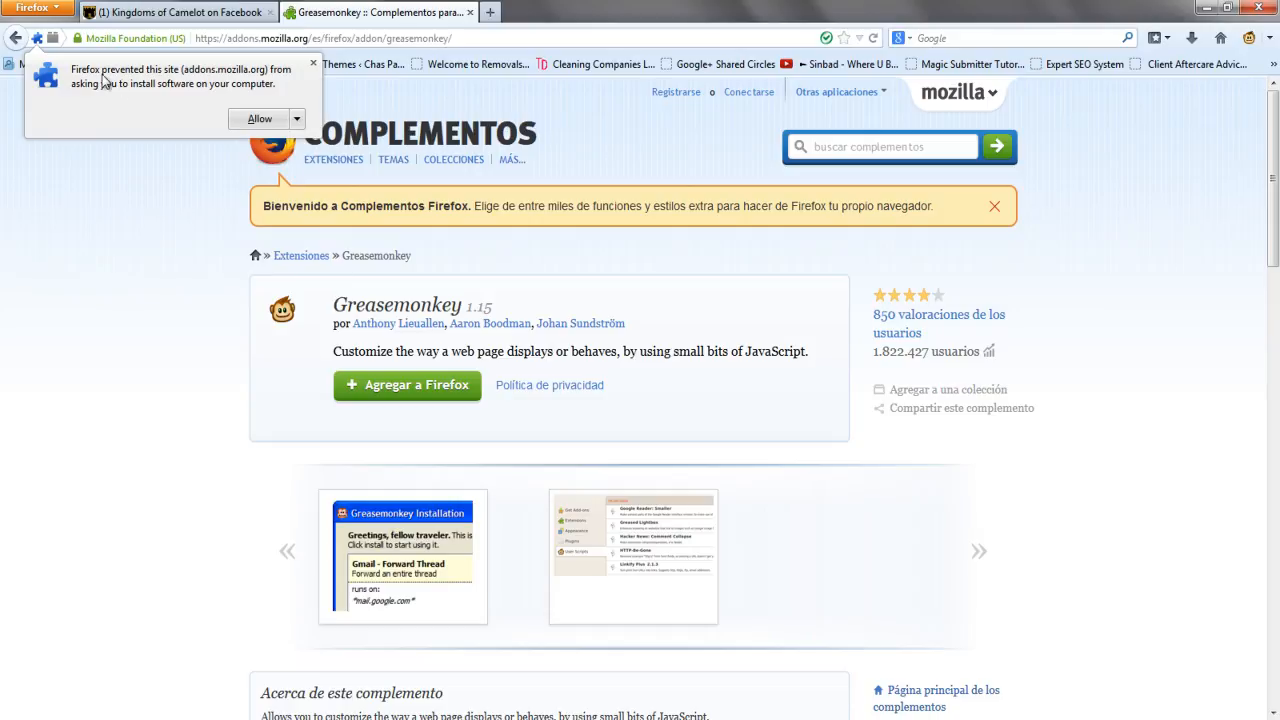
mouse_move(277, 87)
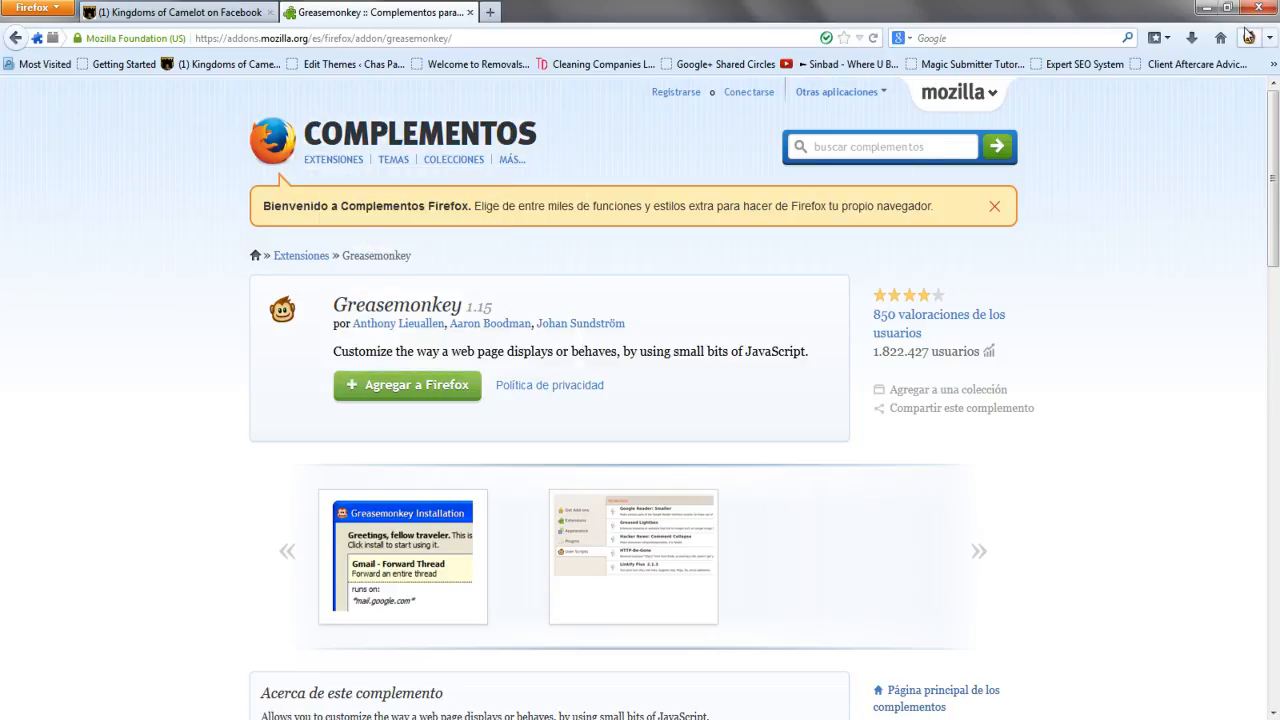
mouse_move(1220, 38)
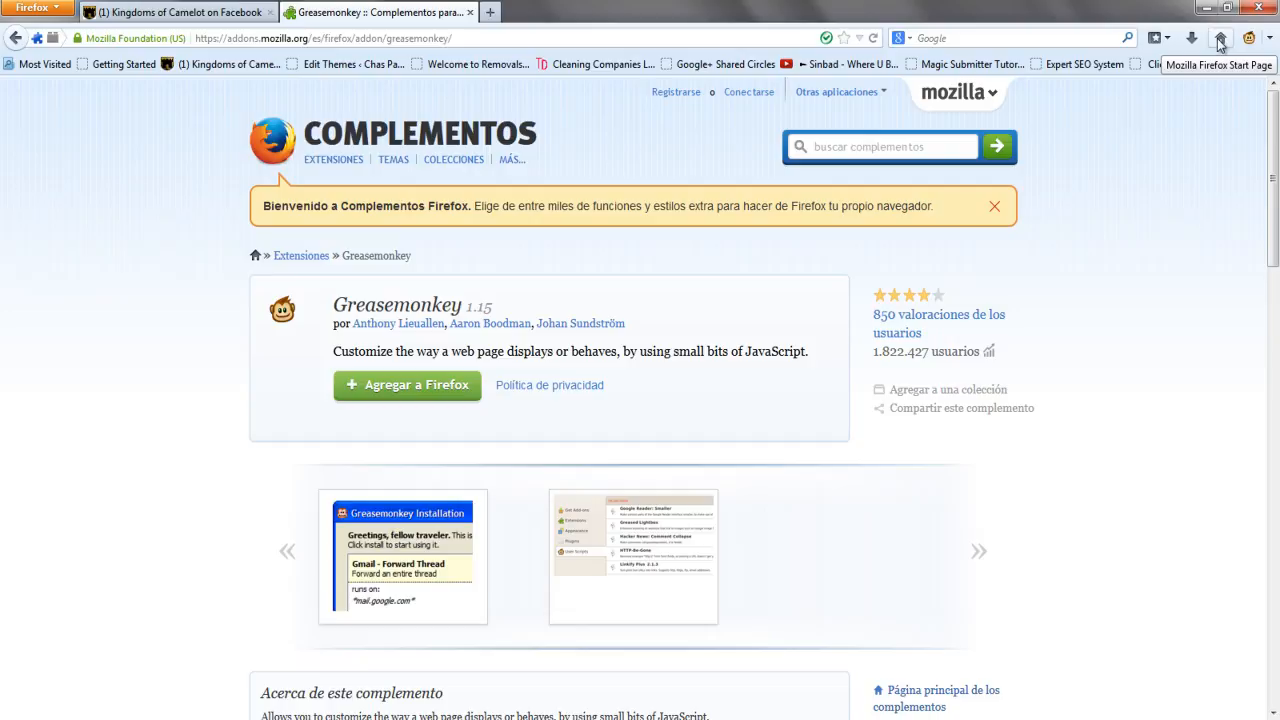
left_click(406, 385)
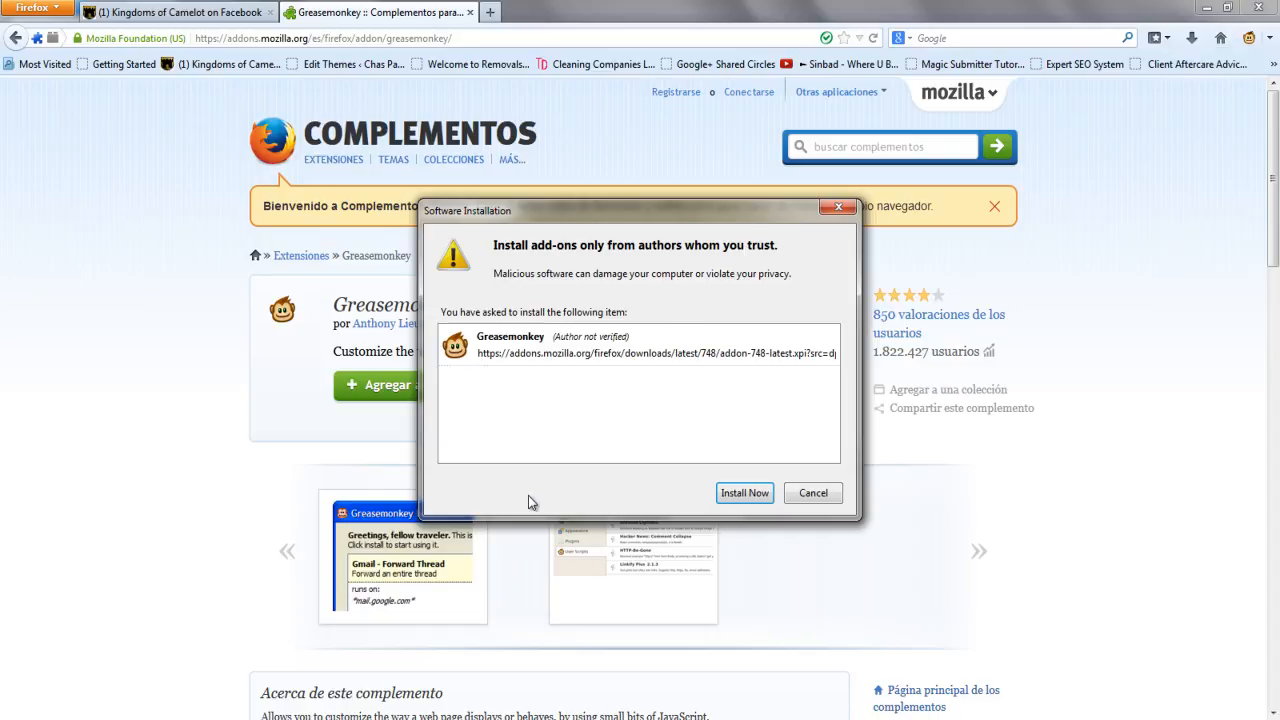
mouse_move(570, 378)
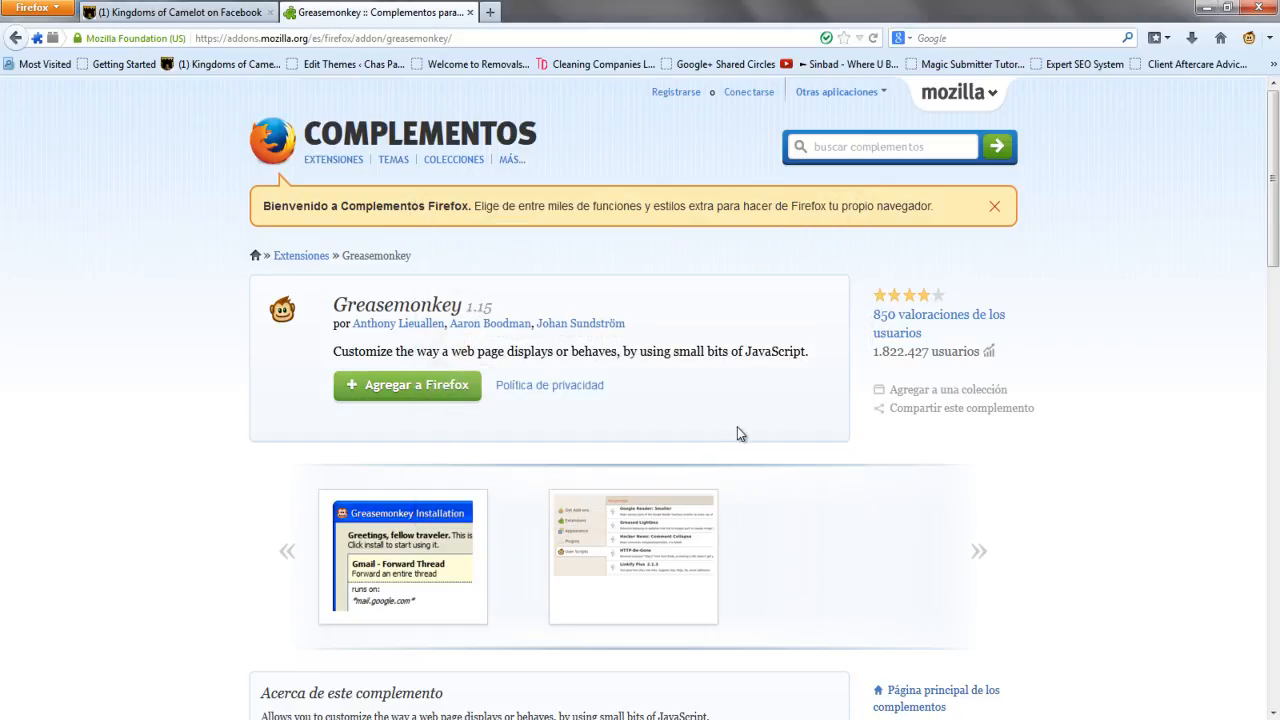
left_click(453, 159)
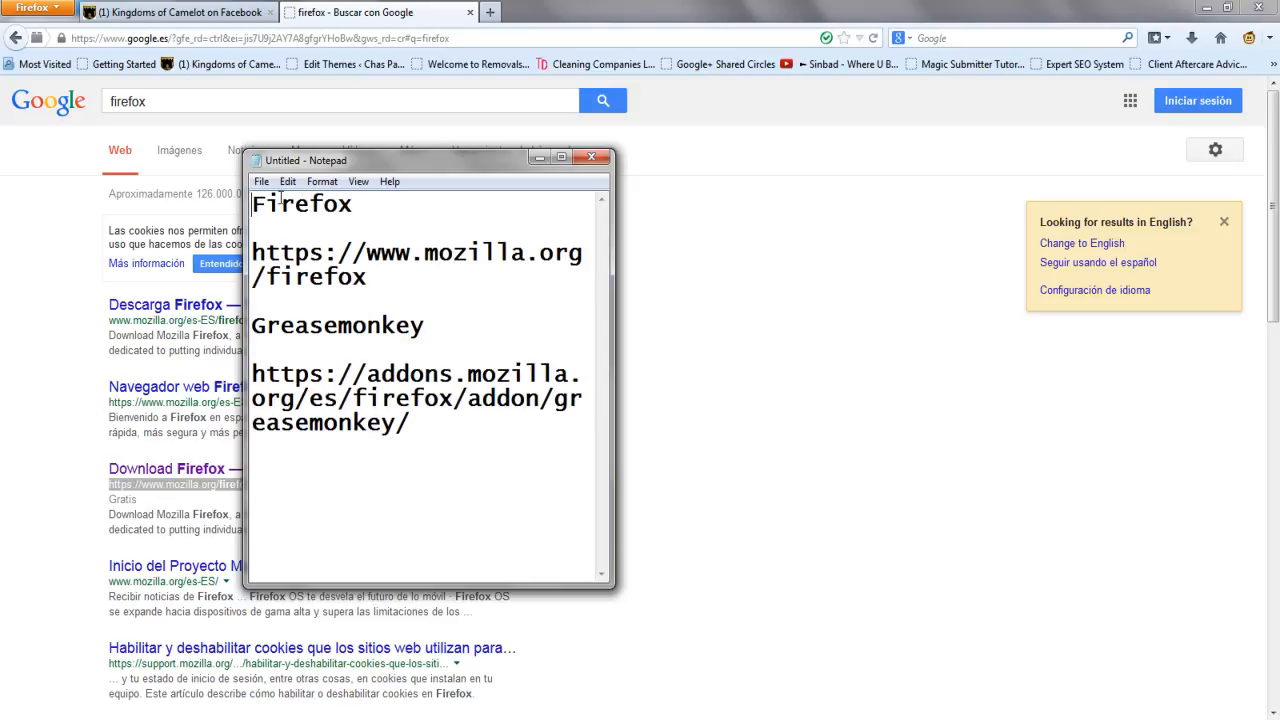
mouse_move(357, 224)
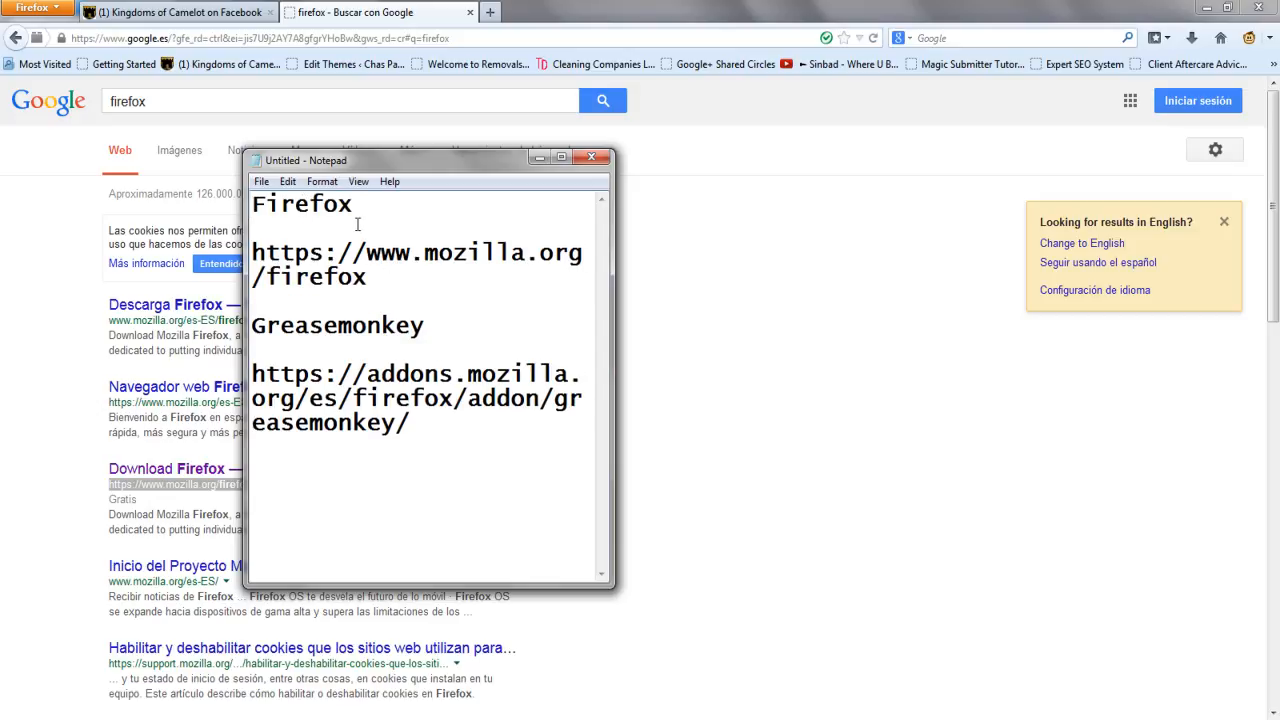
Put away the Notepad add-on notes to show the Google 'firefox' results
key("Backspace")
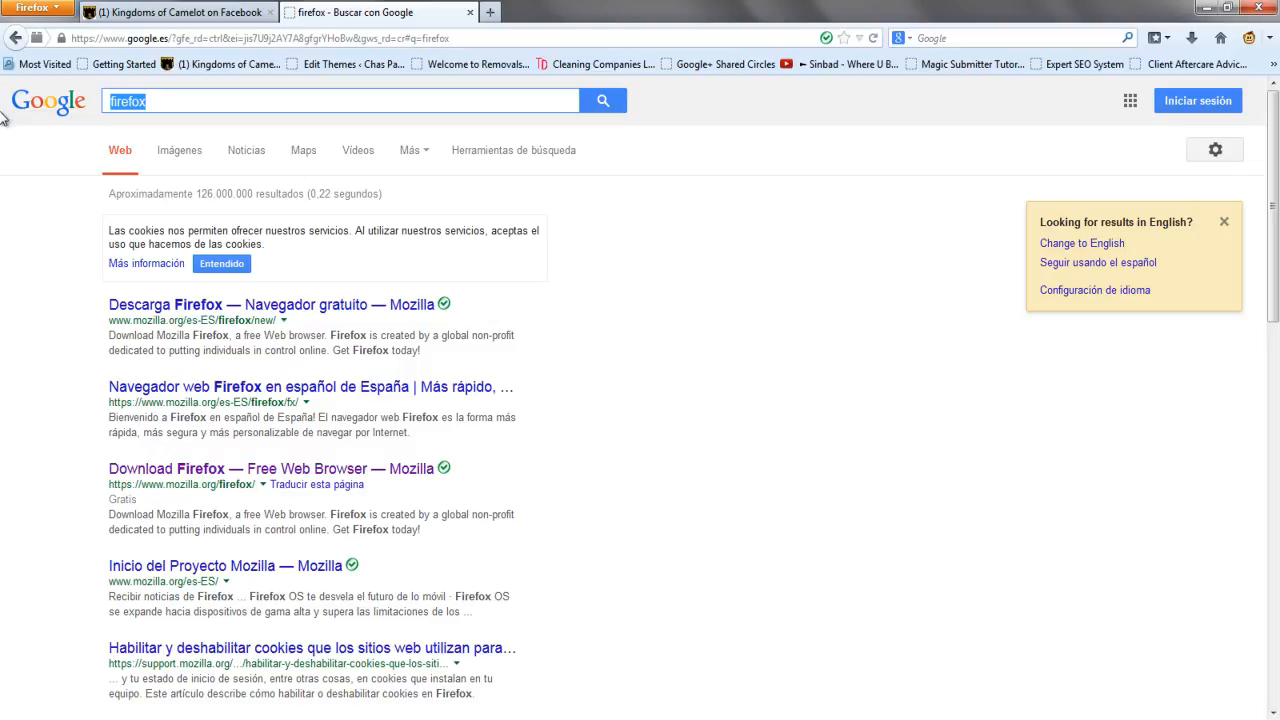
Search 'koc power bot', open its userscripts.org page, and install the script
type("koc power bot")
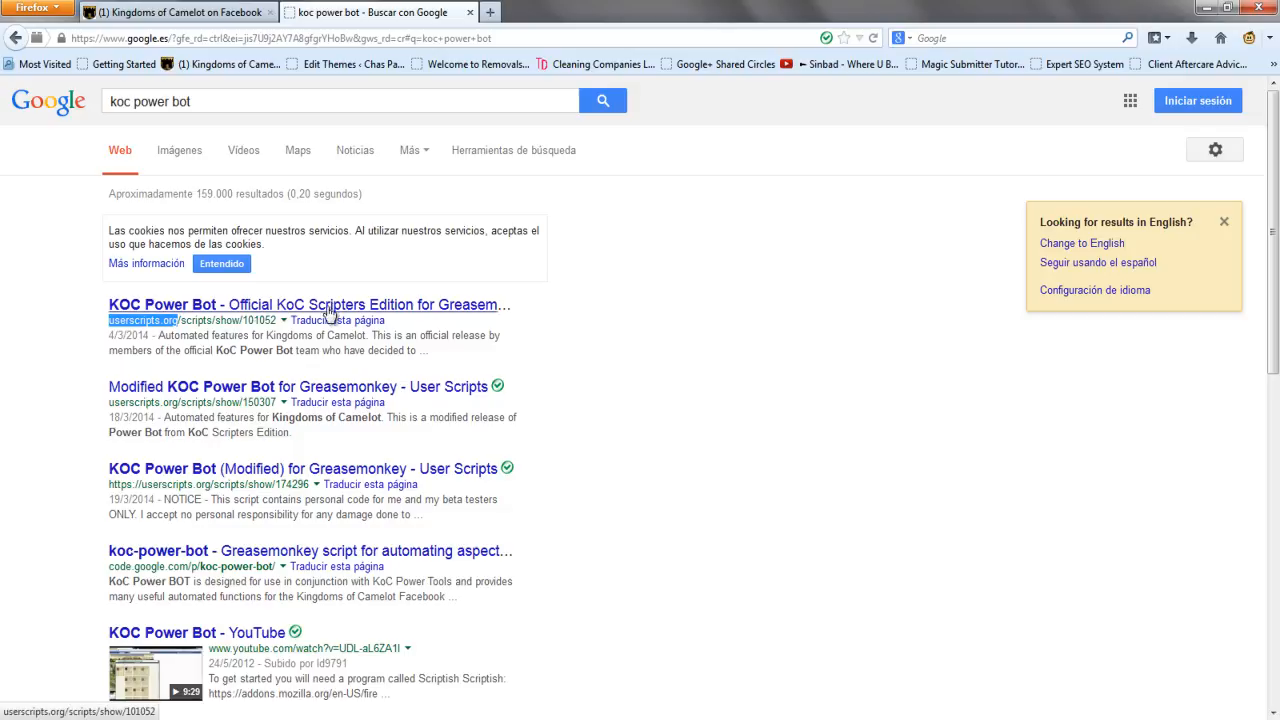
left_click(309, 304)
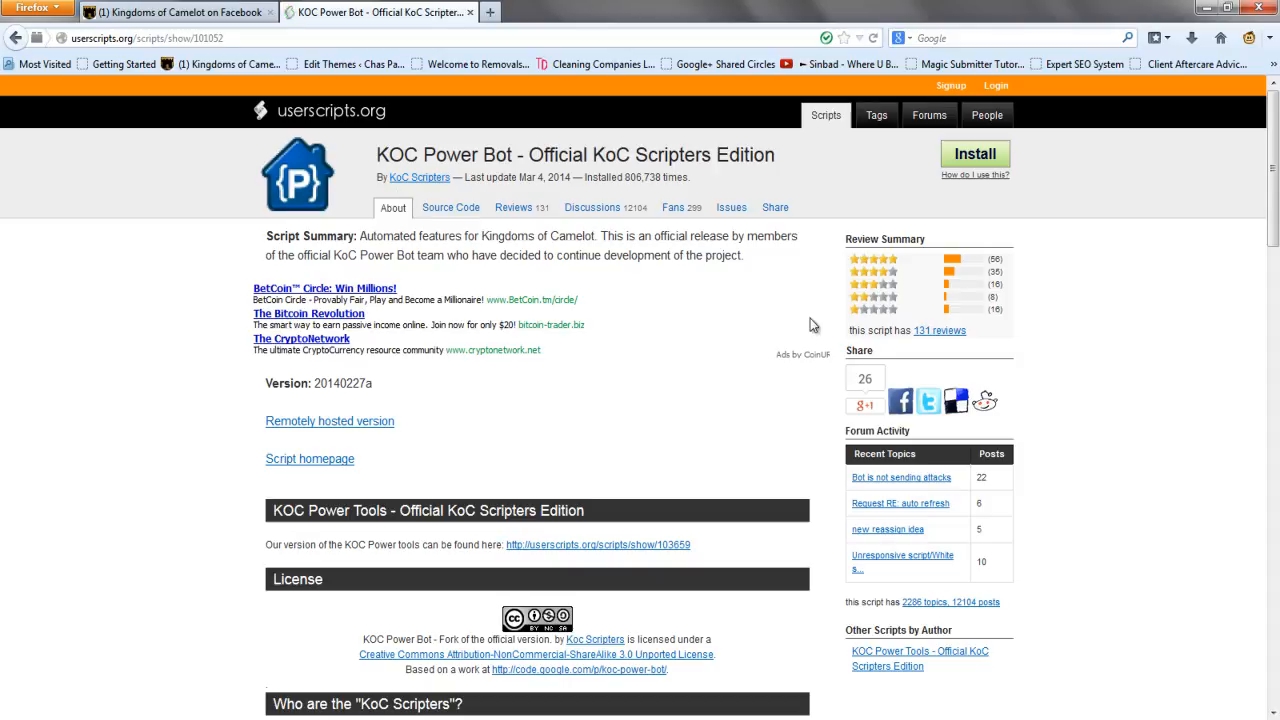
left_click(974, 154)
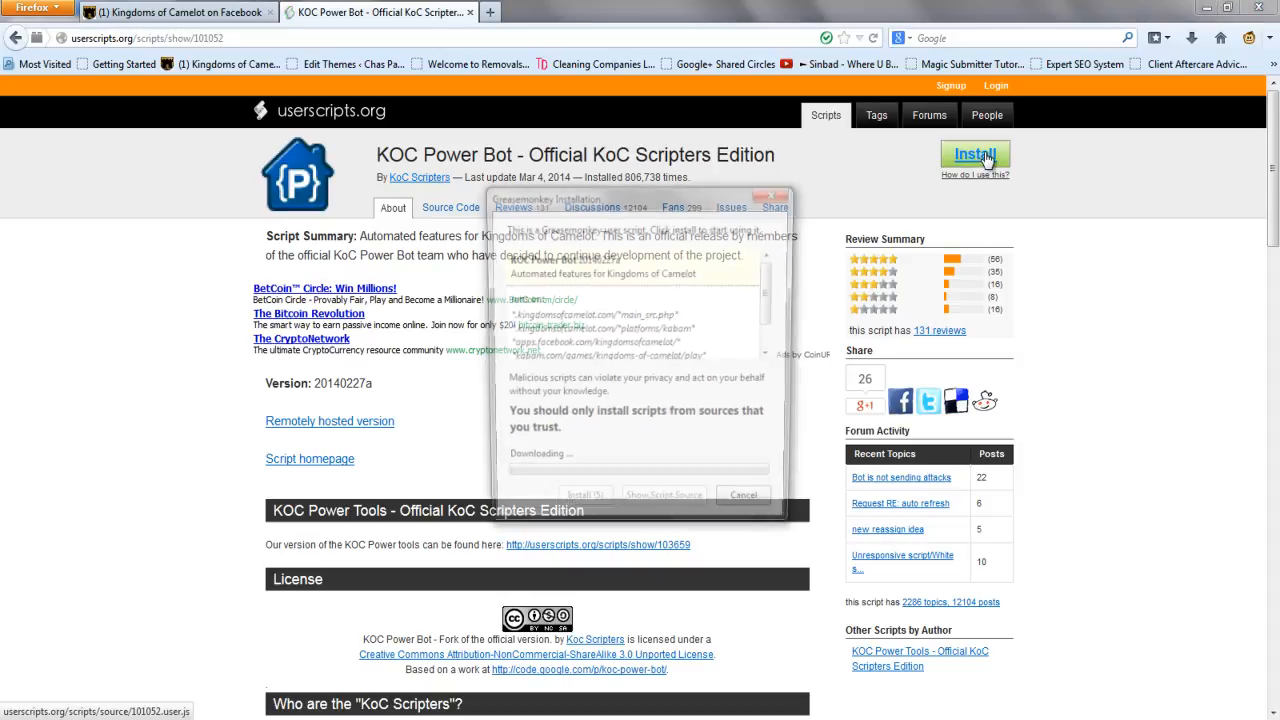
left_click(743, 494)
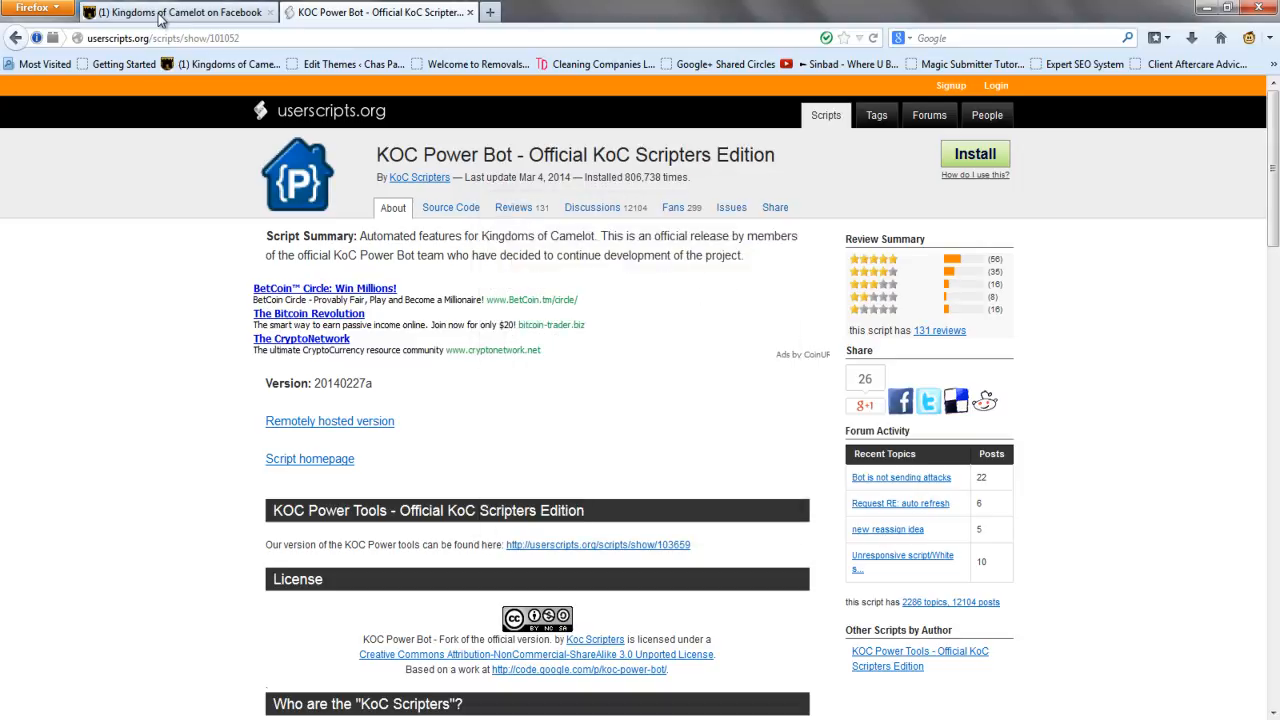
Close the Travelling Faire and Merlin popups in the game, then note 'KOC Power' in Notepad
left_click(175, 12)
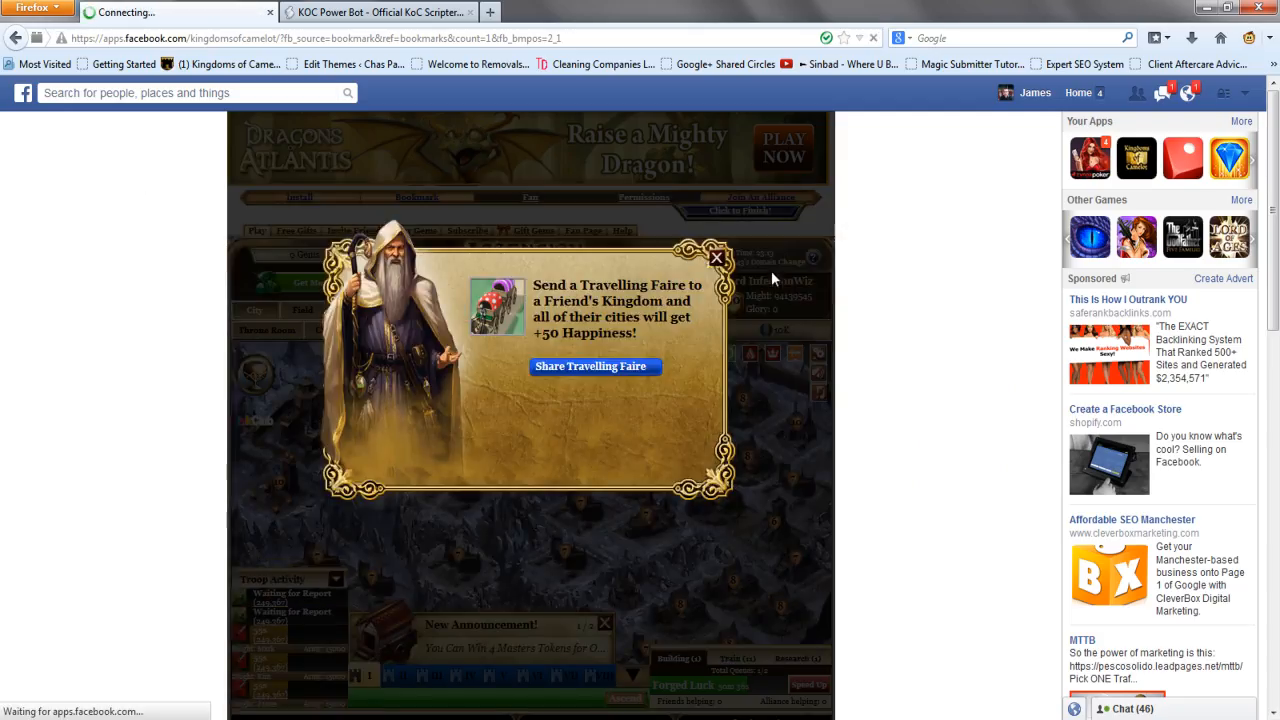
left_click(717, 258)
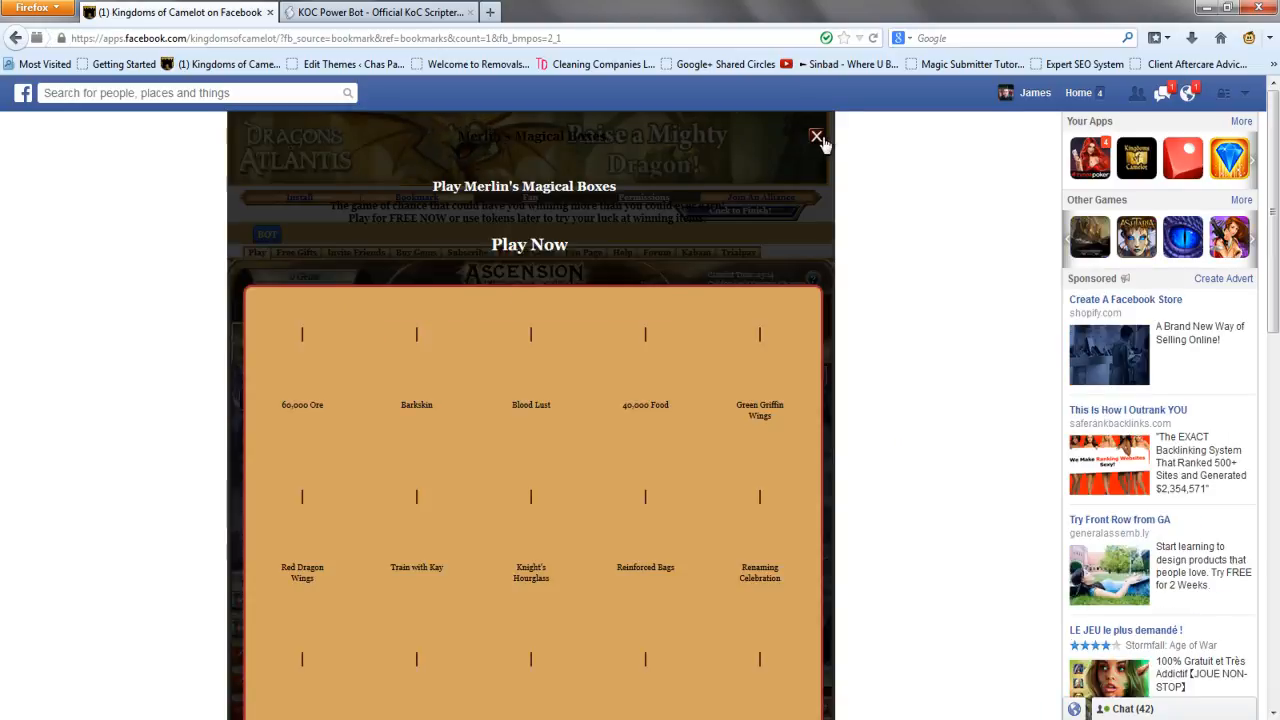
left_click(817, 136)
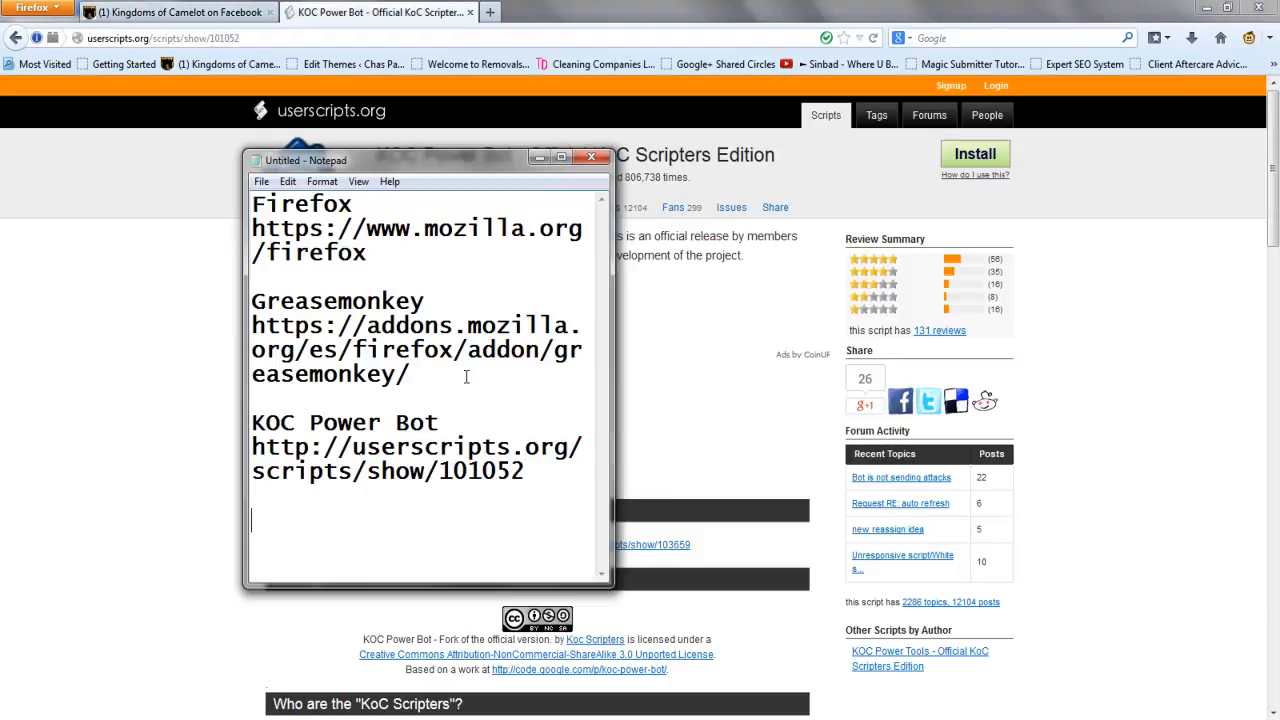
type("KOC")
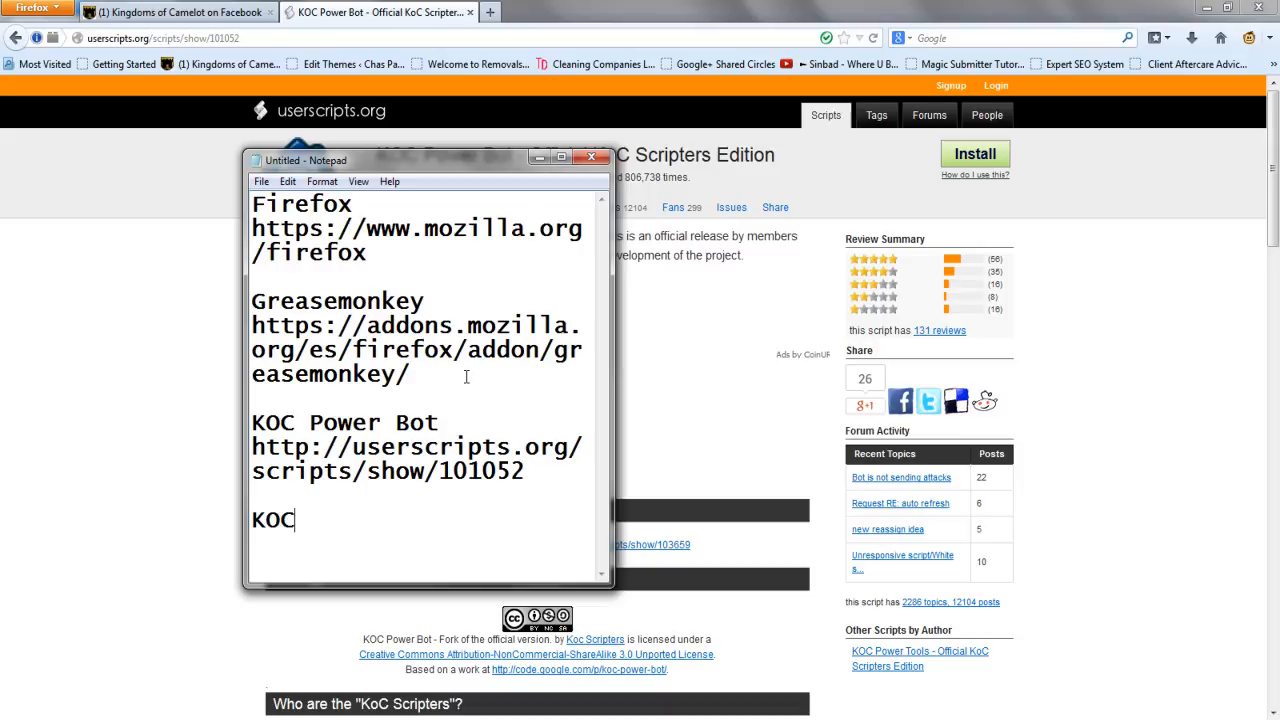
type("Power")
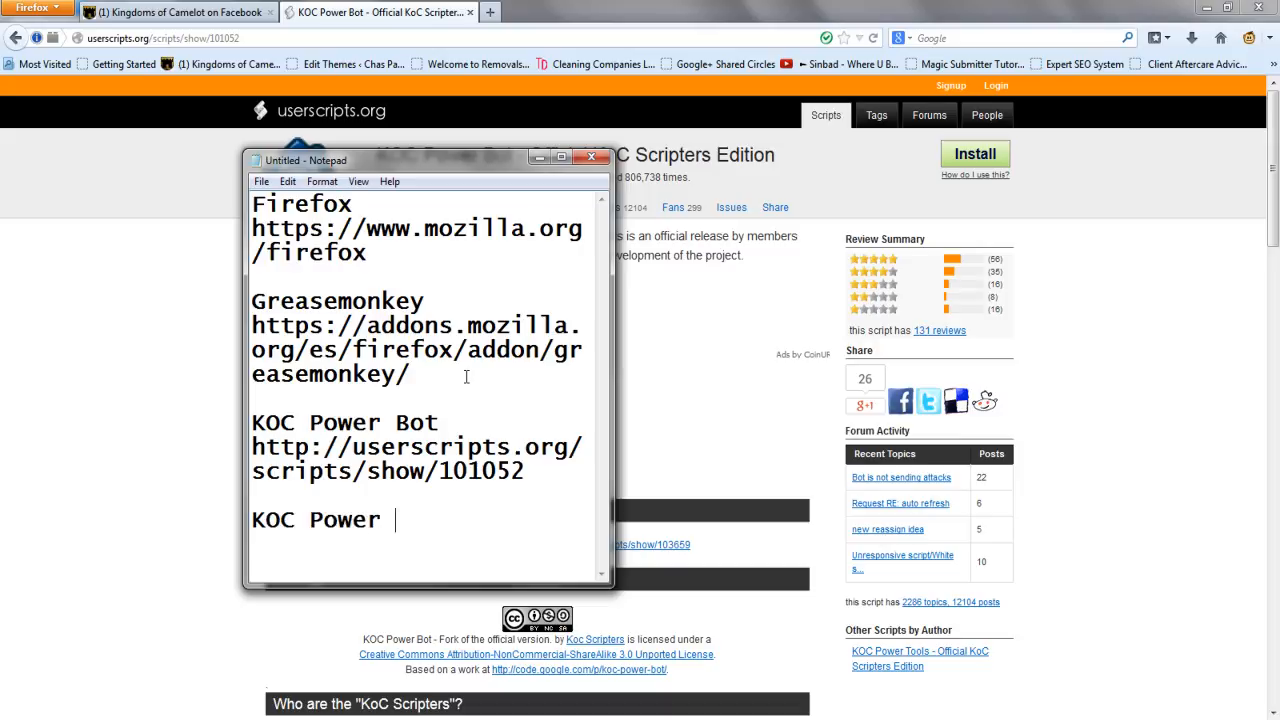
Note 'KOC Power Tools', edit the Google search for it, then return to the game tab
type("Tools")
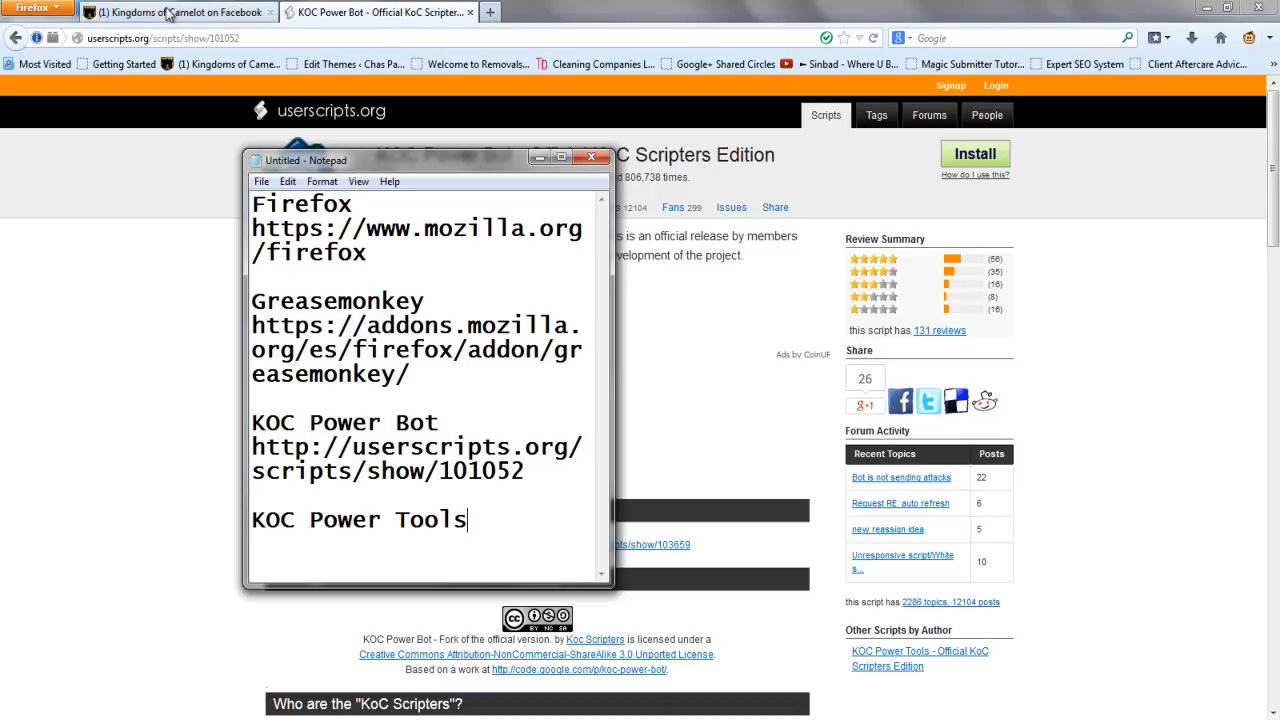
left_click(375, 12)
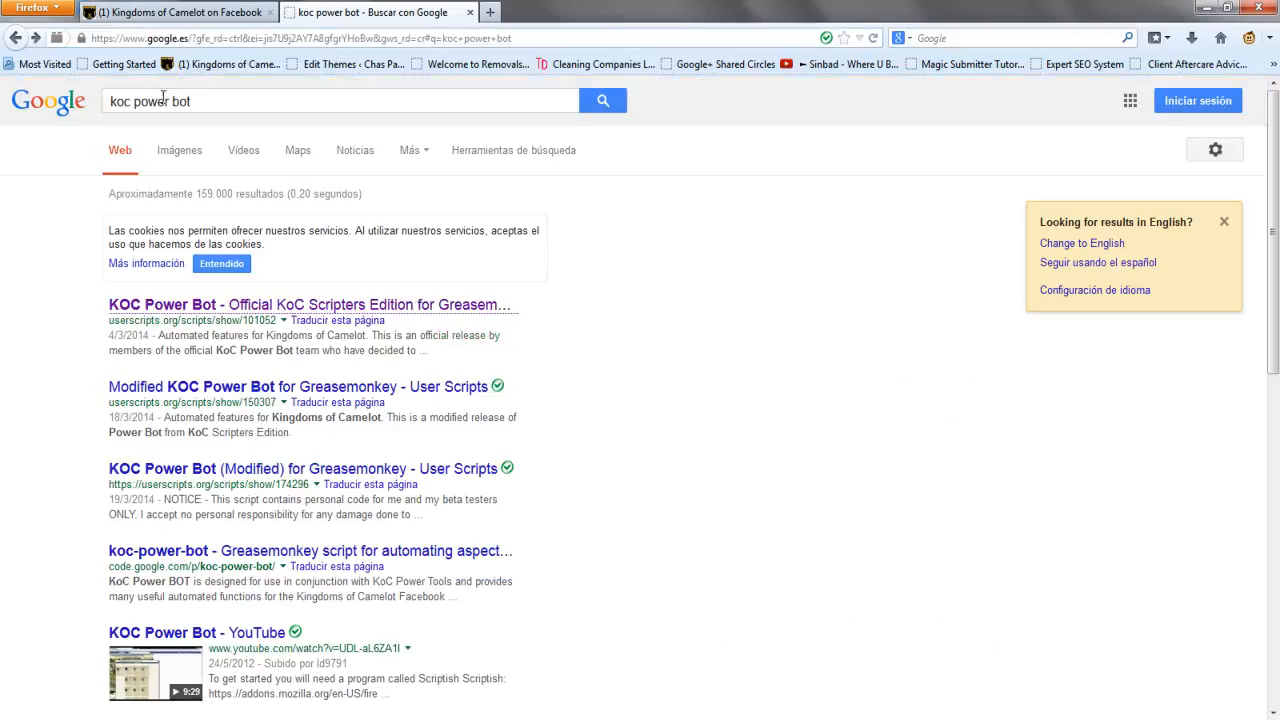
double_click(178, 101)
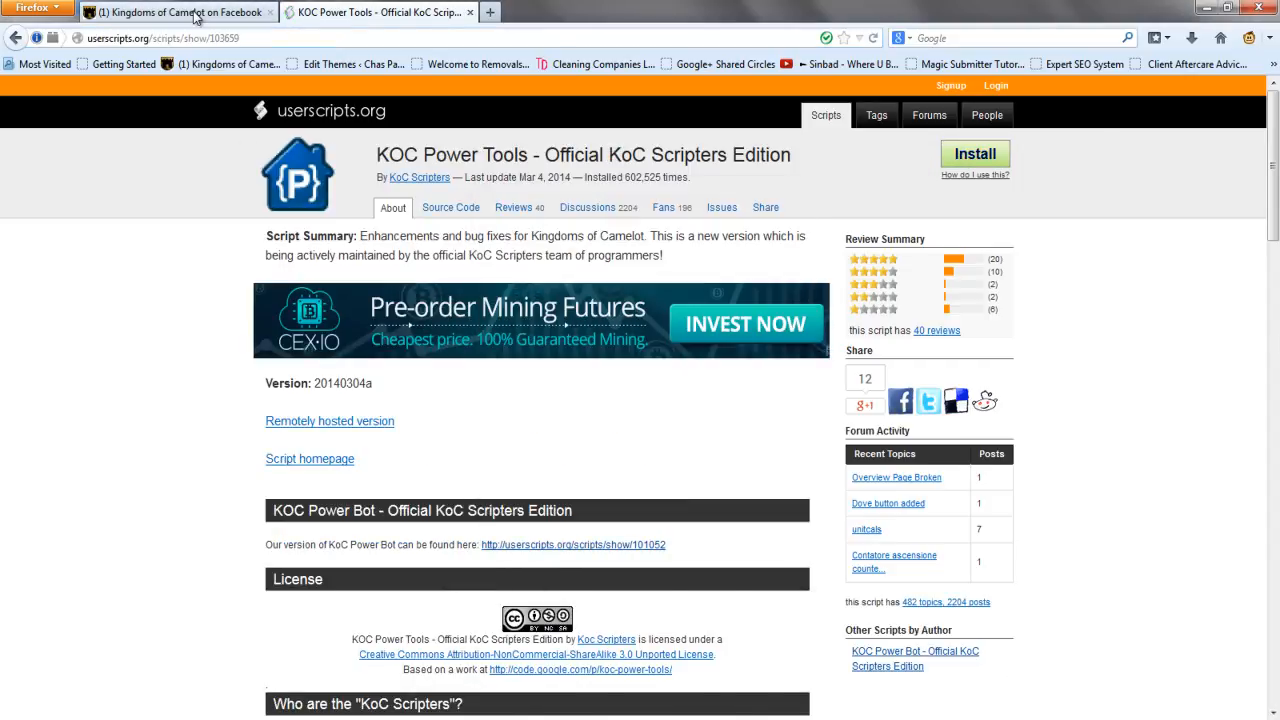
left_click(177, 12)
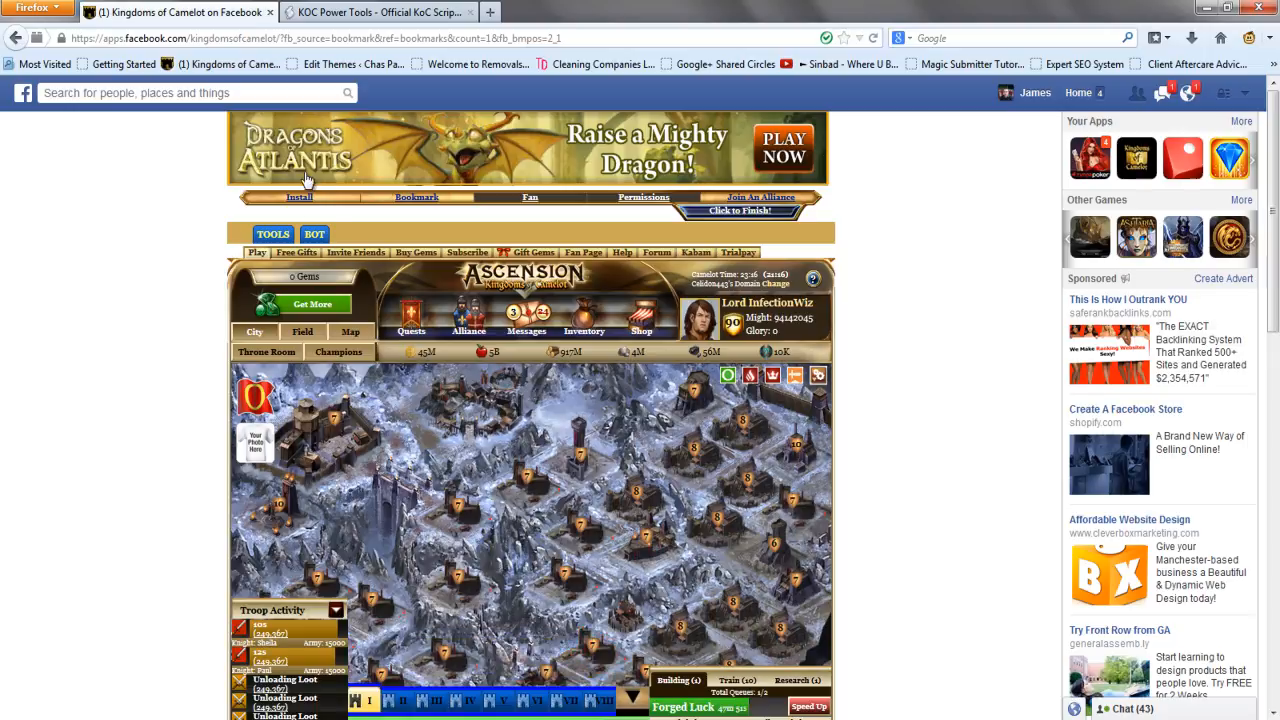
Set Power Bot's widescreen style to Widescreen and close the Merlin's Magical Boxes popup
left_click(273, 233)
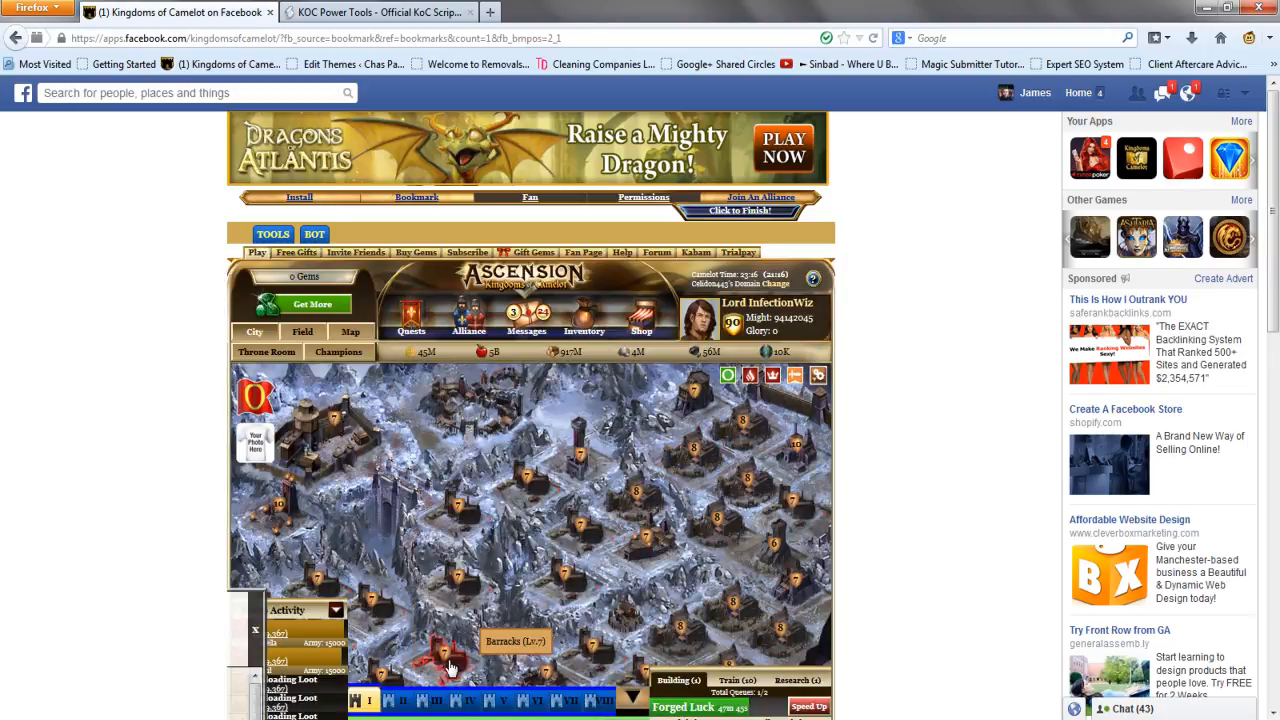
scroll("down", 3)
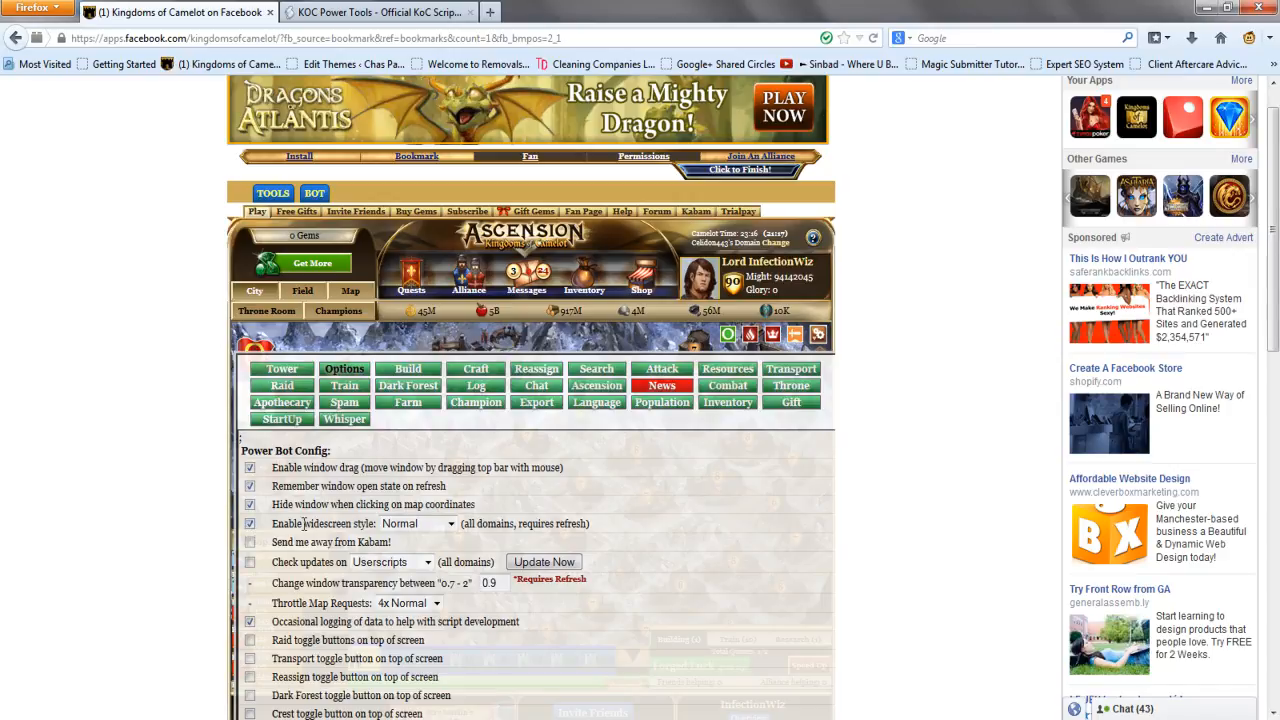
left_click(415, 523)
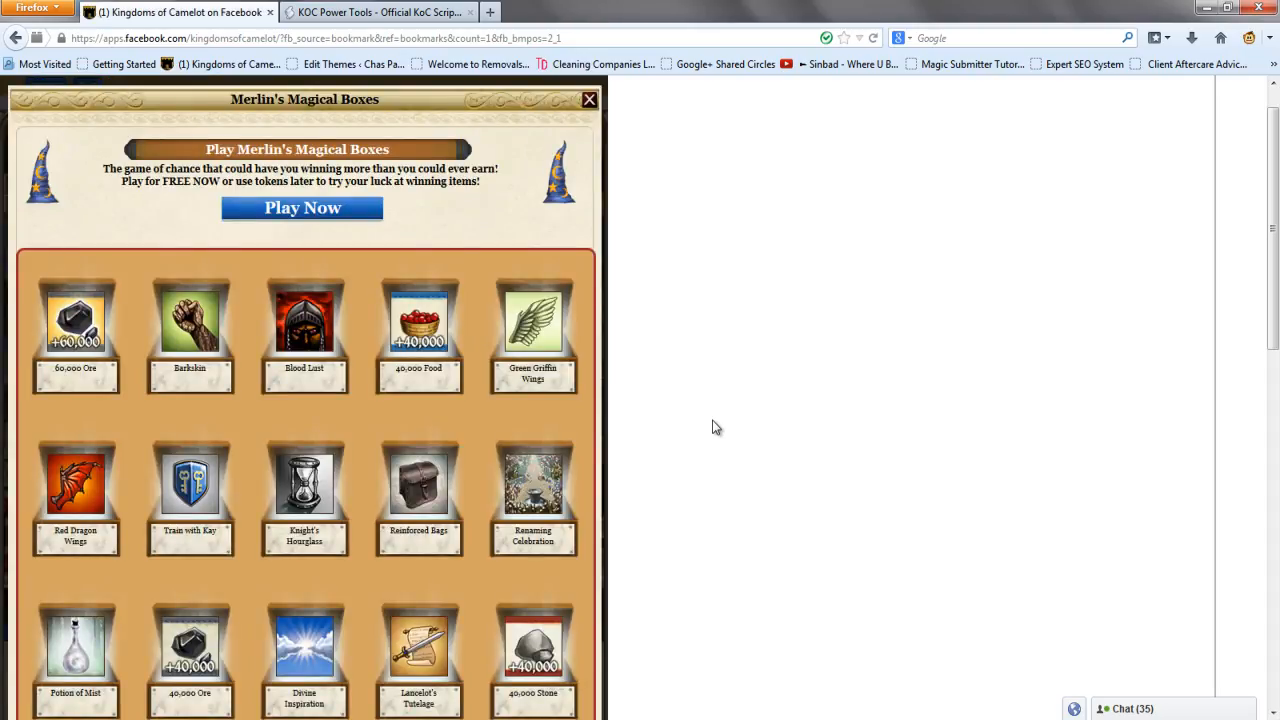
left_click(588, 99)
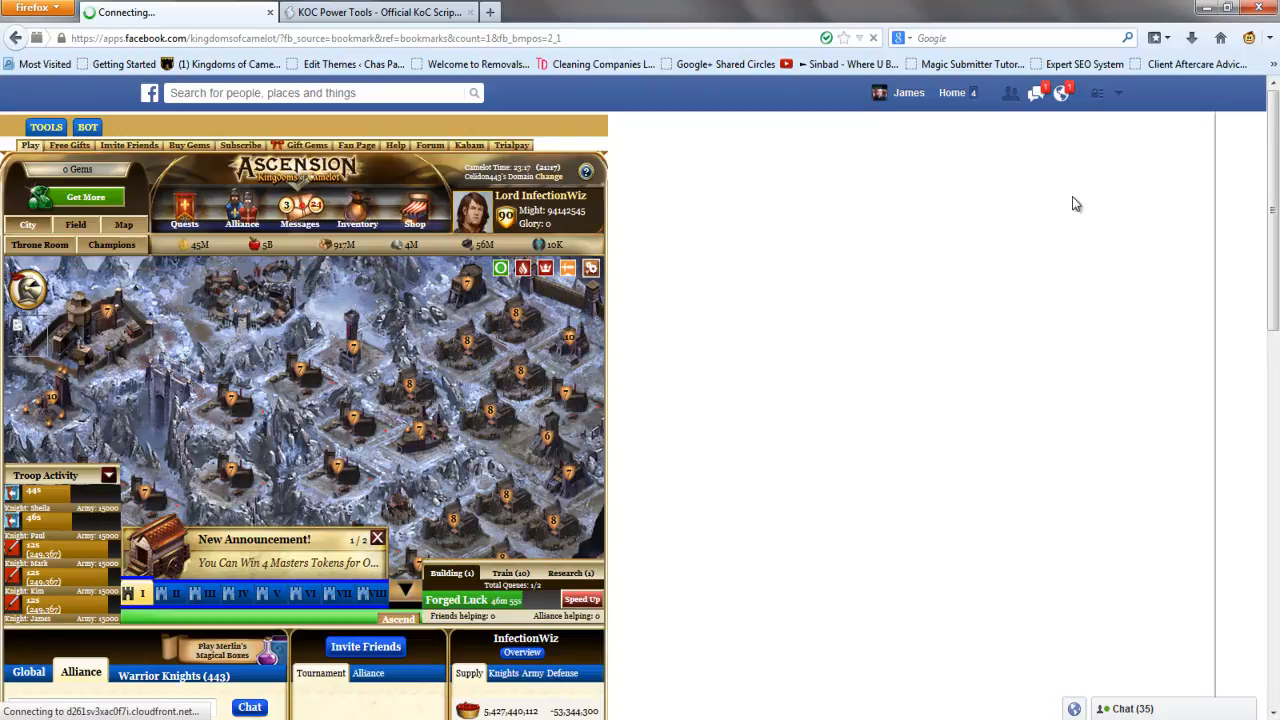
Dismiss the announcement, enable chat on the right in Power Bot options, and close them
left_click(87, 127)
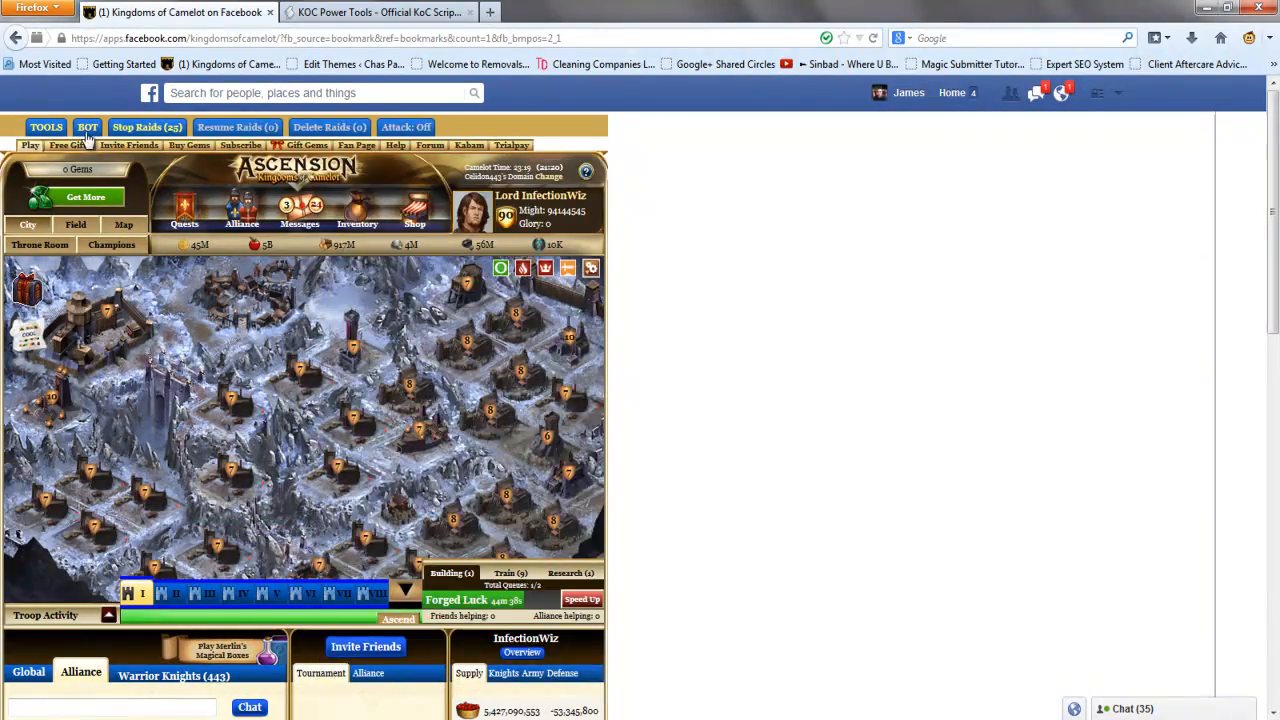
left_click(87, 127)
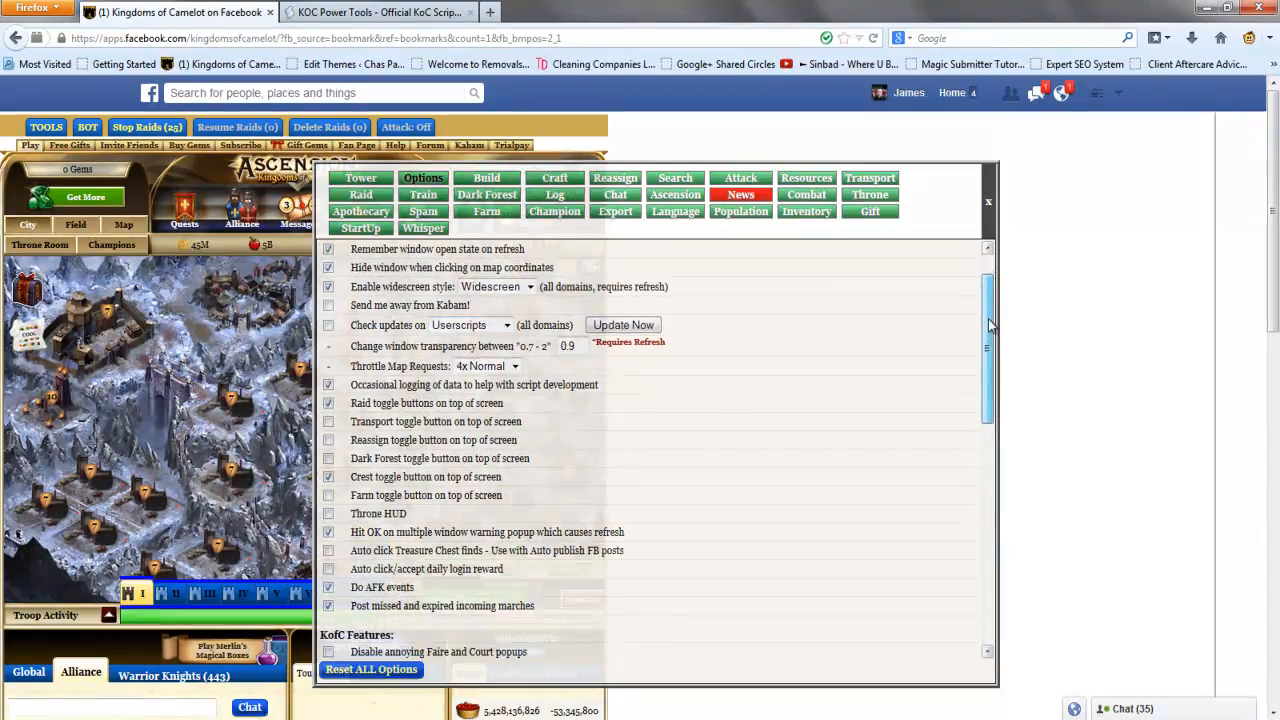
scroll("down", 3)
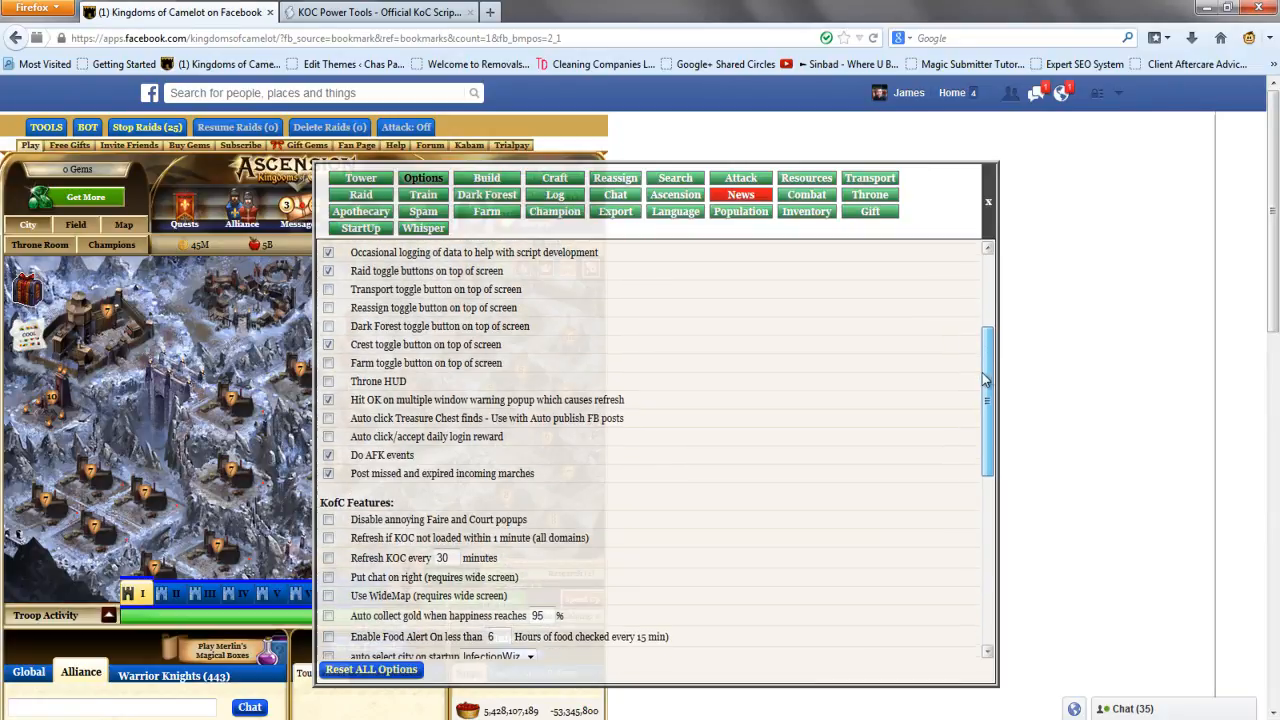
scroll("down", 3)
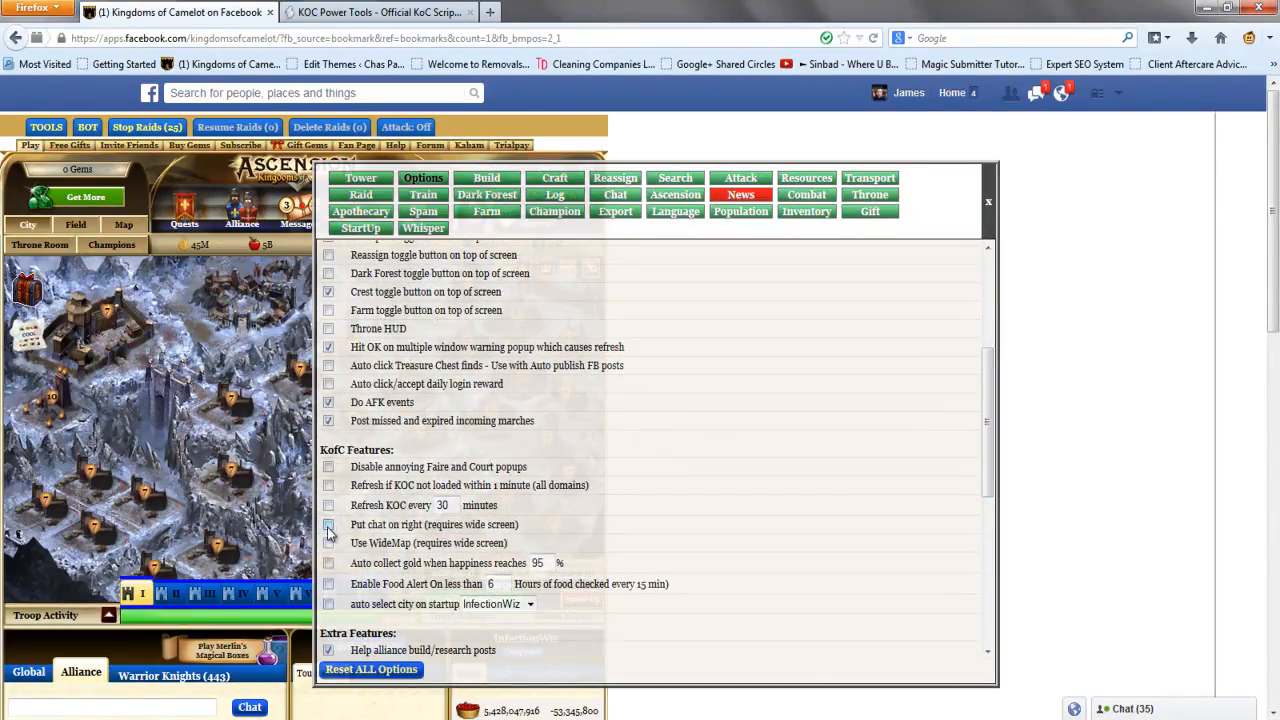
left_click(328, 524)
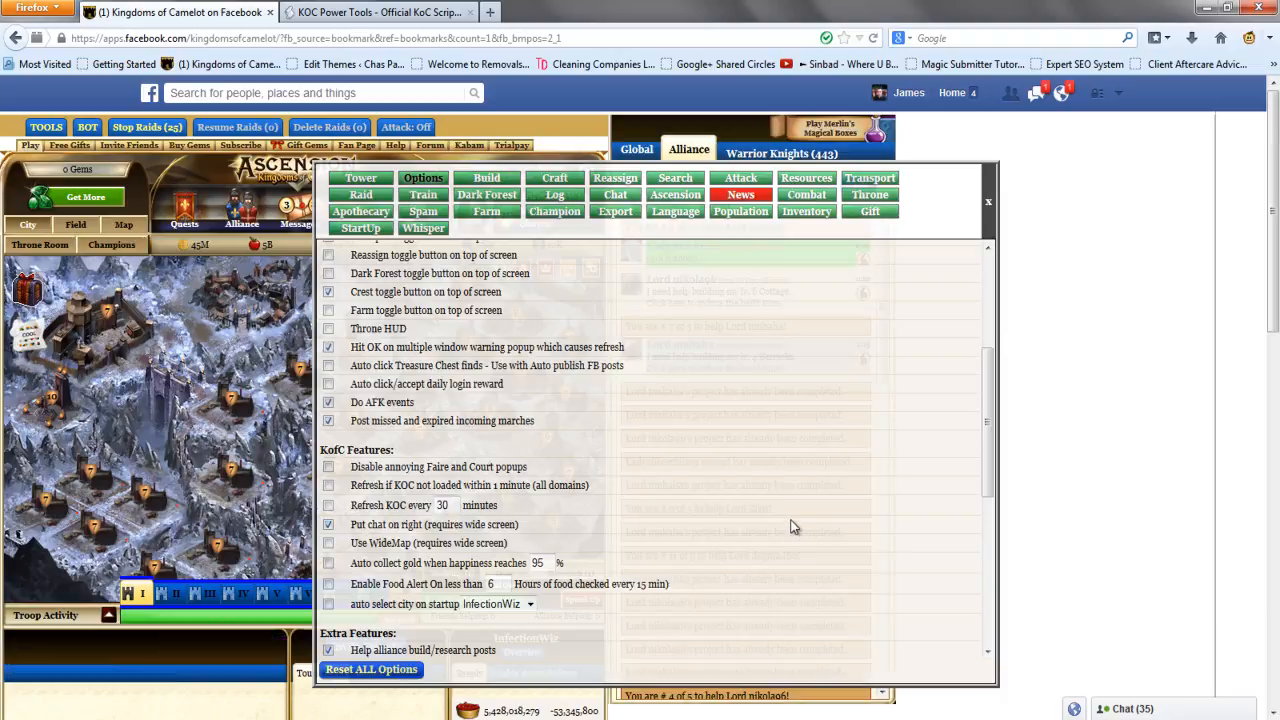
left_click(988, 201)
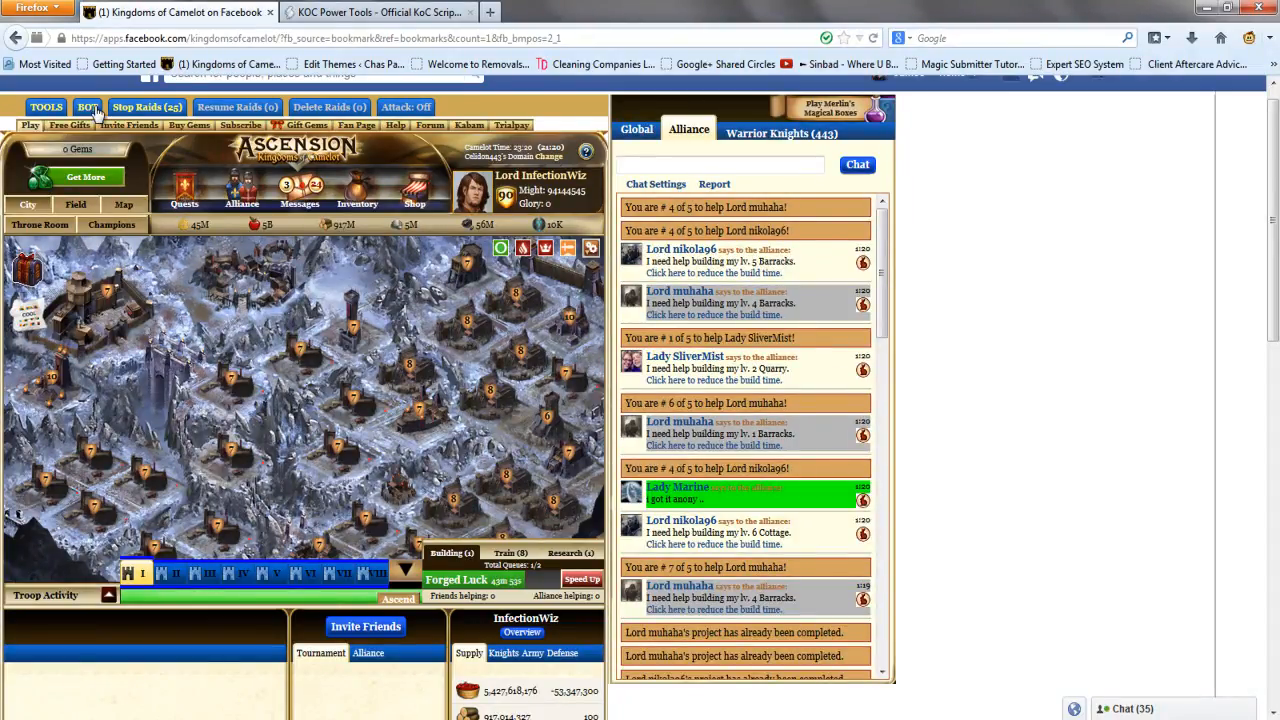
In Power Bot Options, tick the Dark Forest toggle, untick the Raid toggle, and enable WideMap
left_click(87, 107)
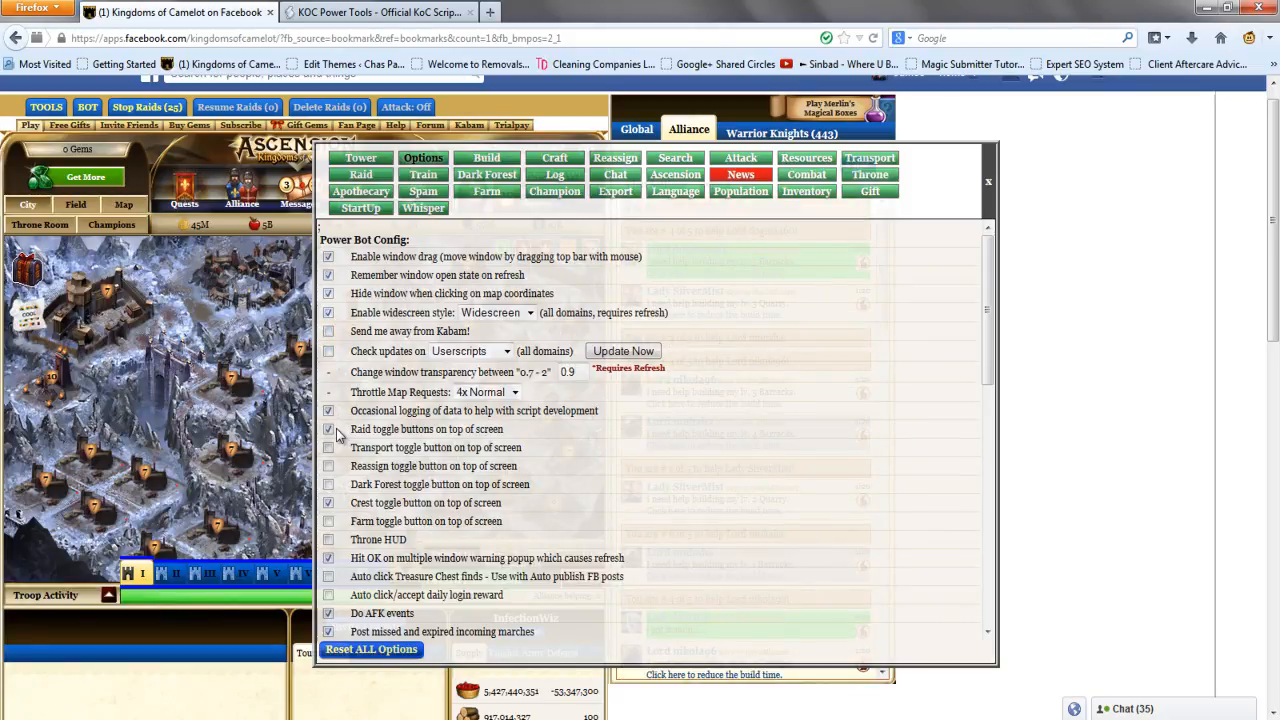
left_click(329, 484)
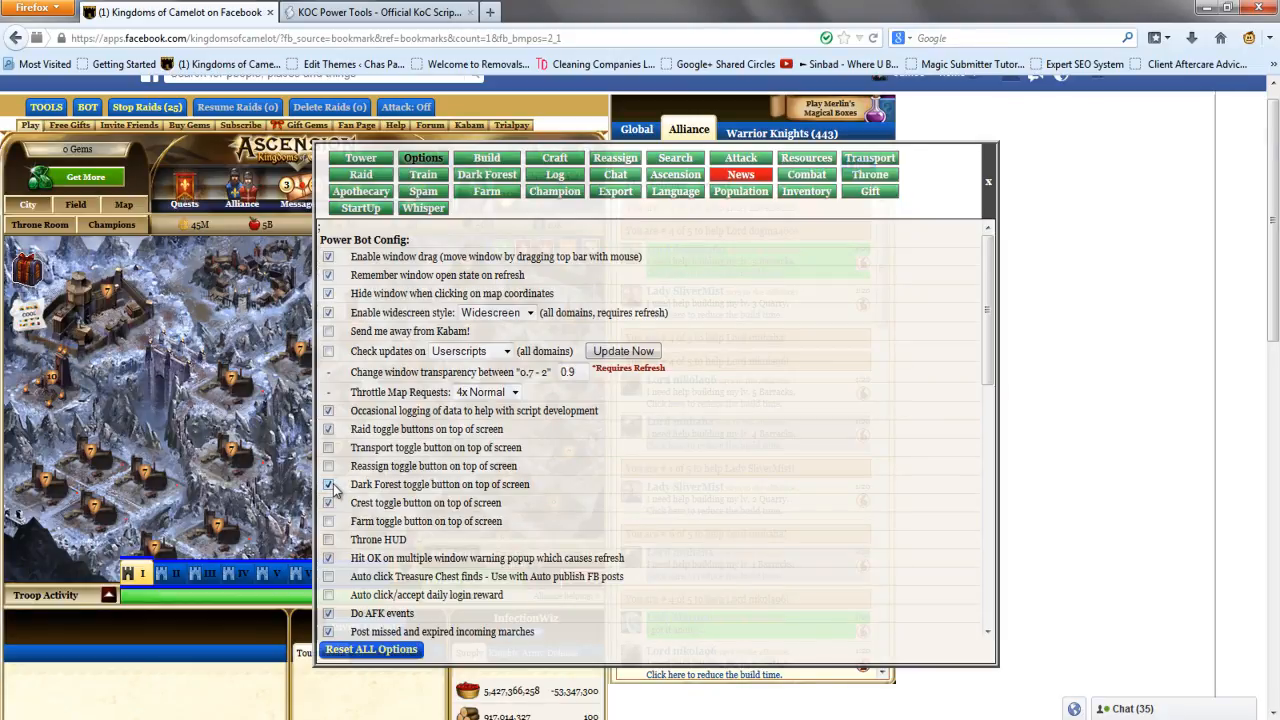
left_click(328, 502)
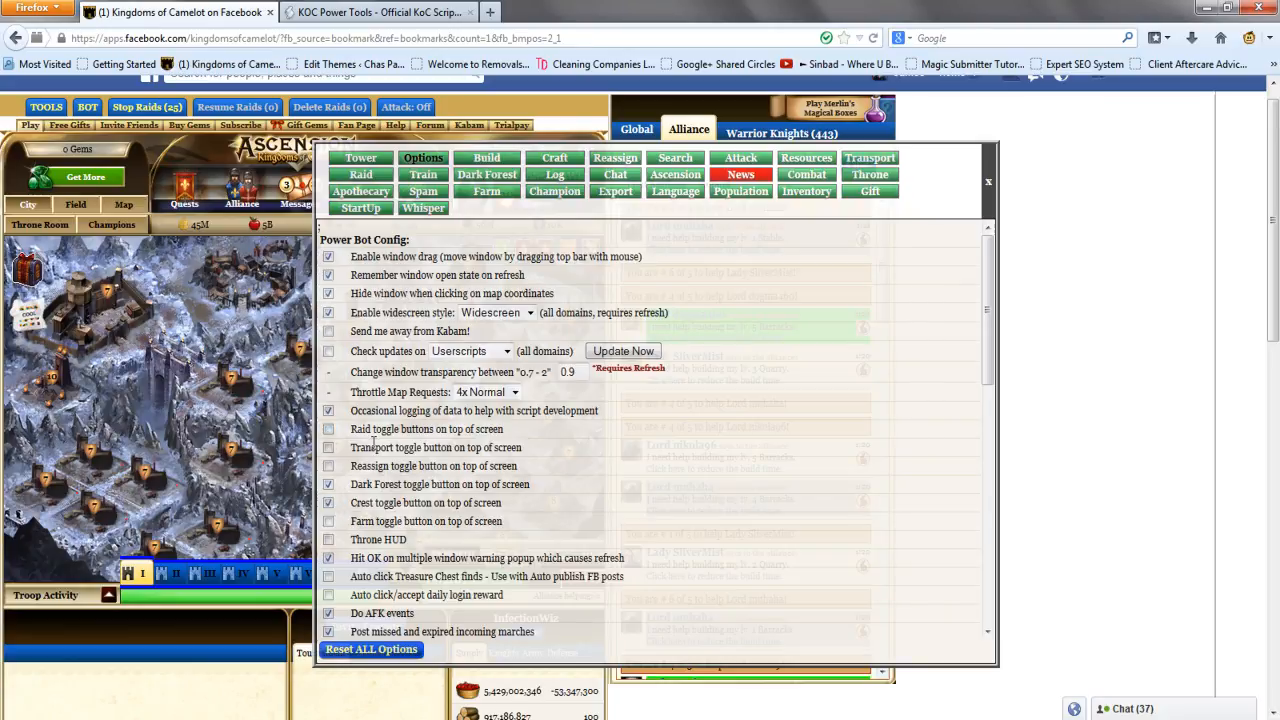
scroll("down", 3)
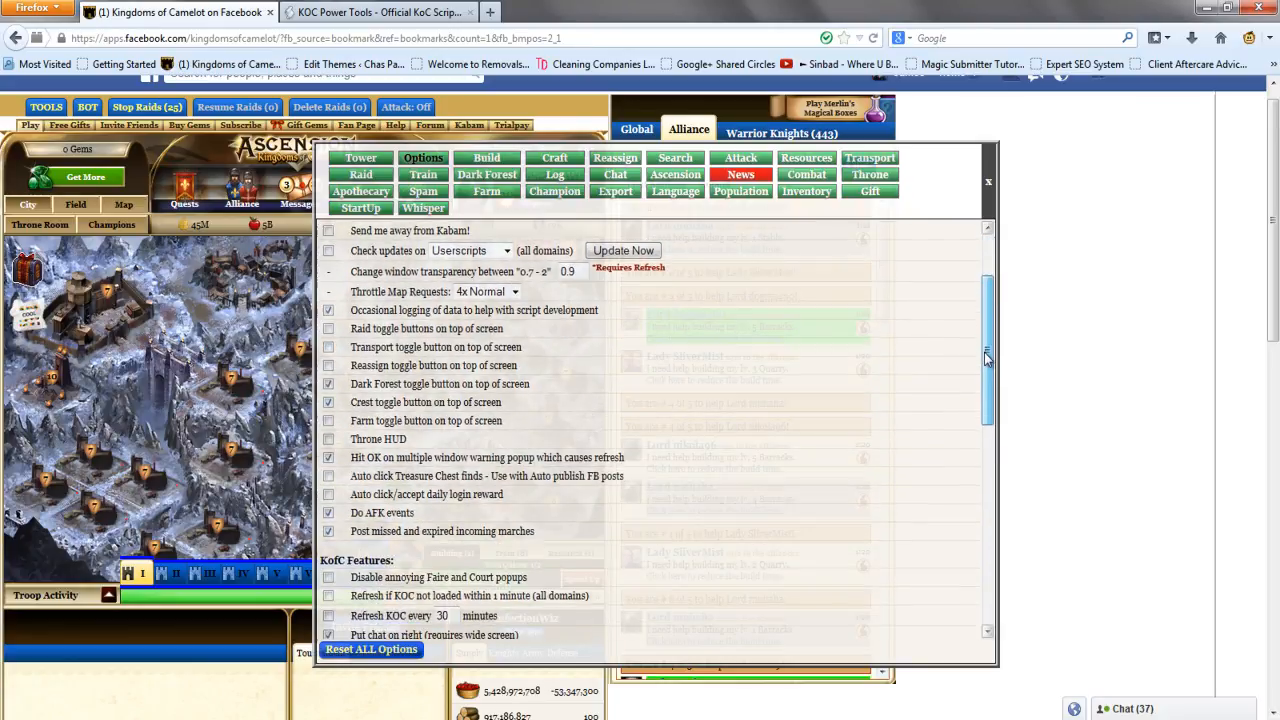
scroll("down", 3)
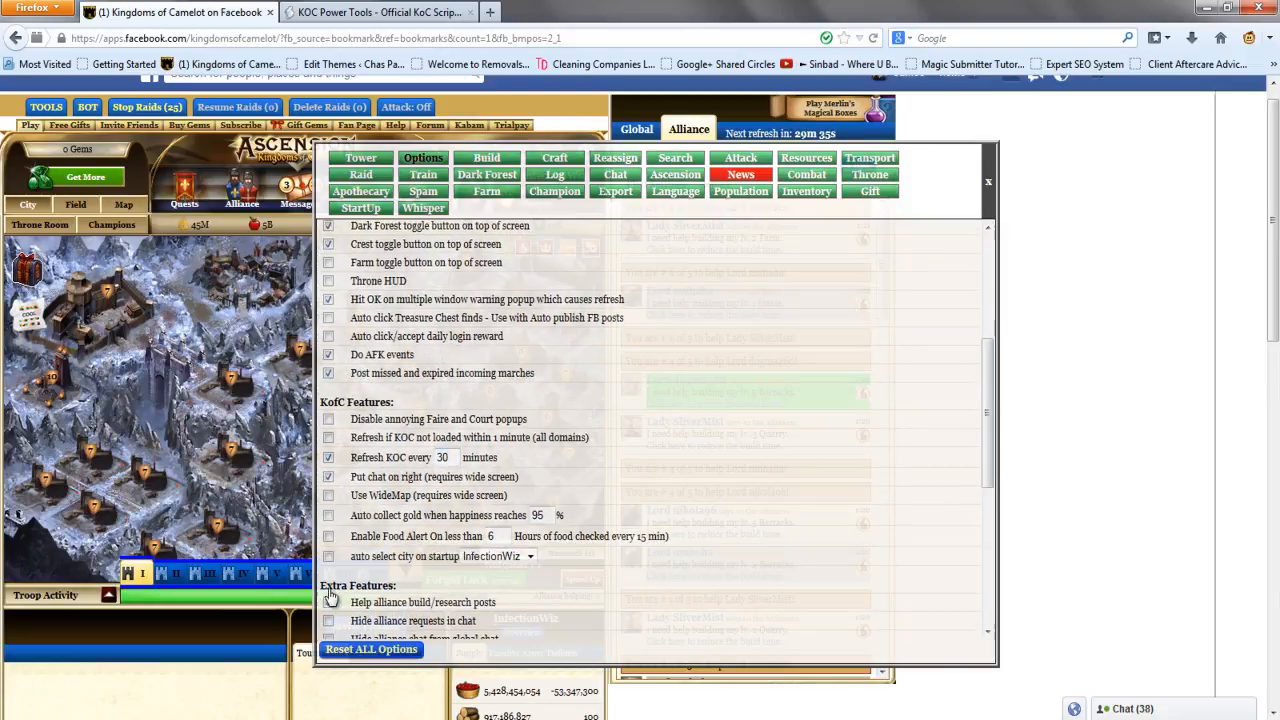
left_click(329, 495)
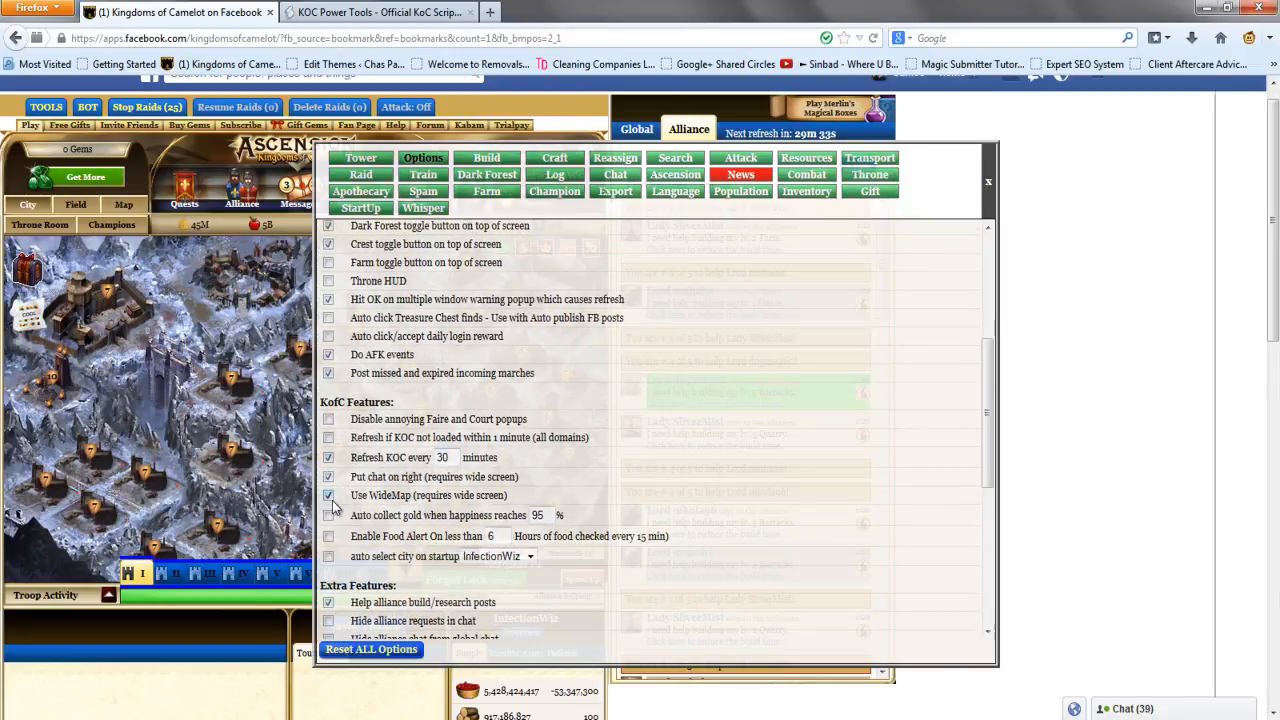
scroll("down", 3)
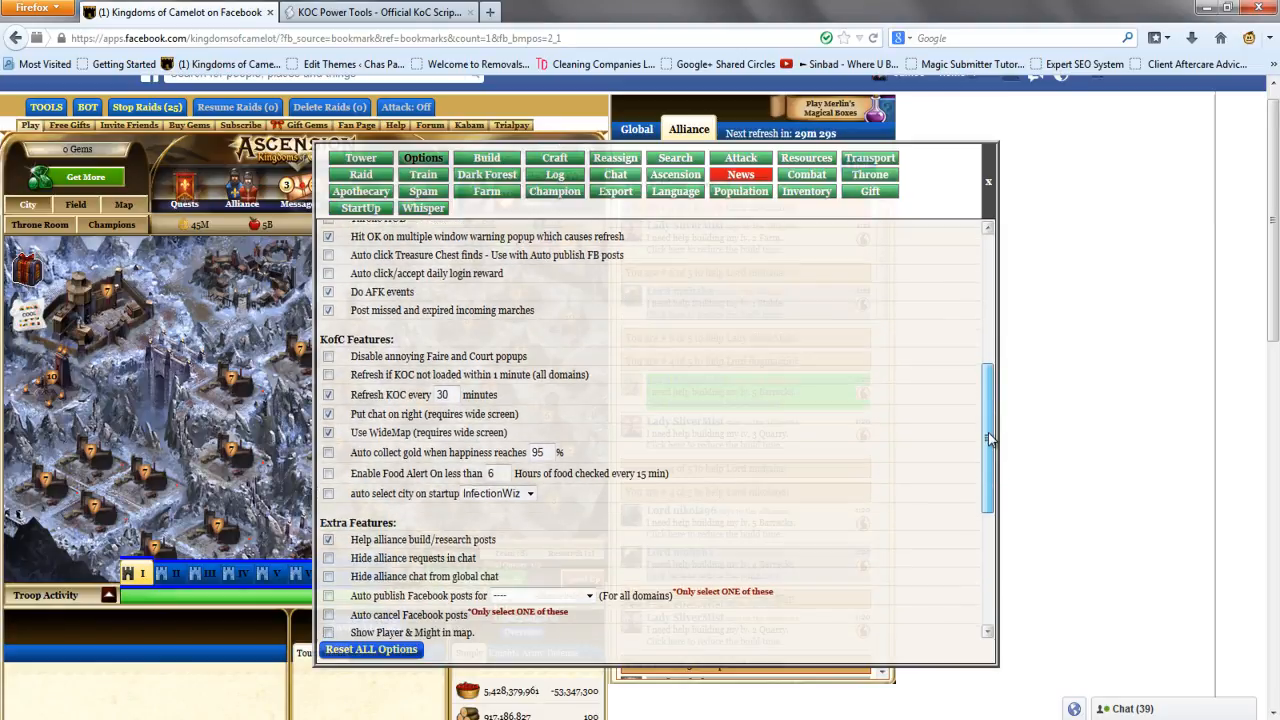
scroll("down", 3)
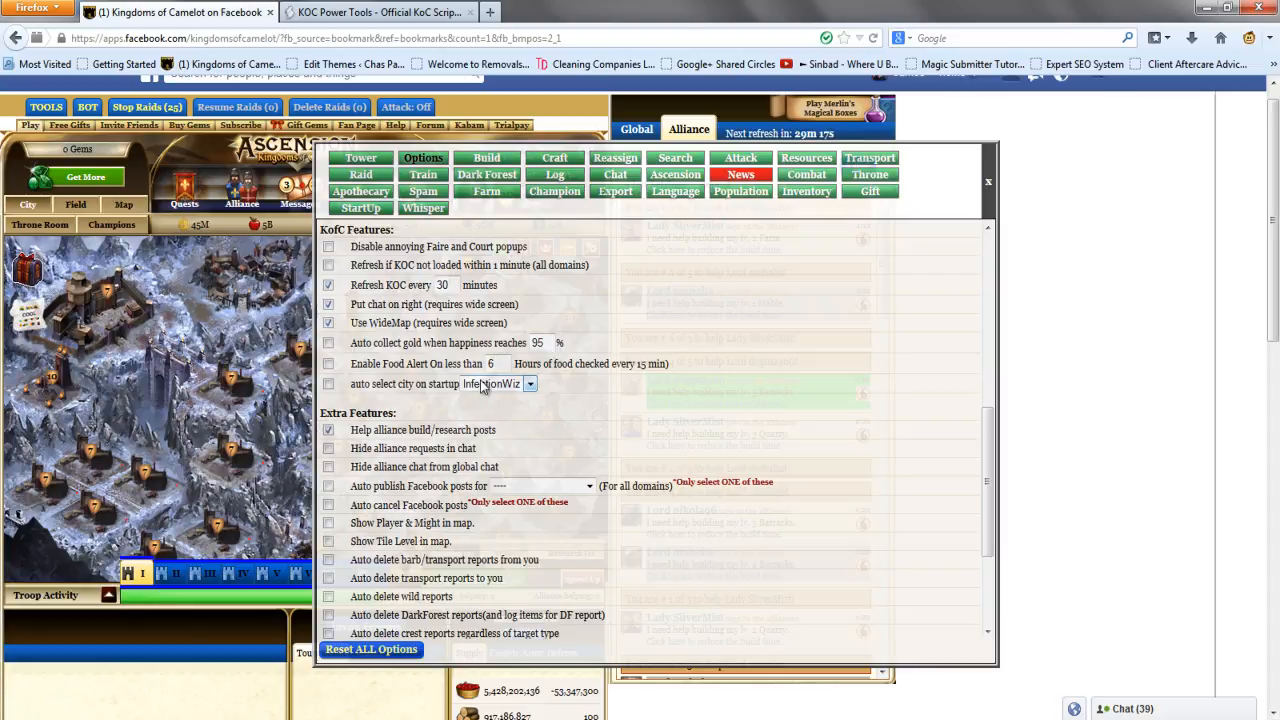
Tick Hide alliance requests, Hide alliance chat from global chat, and Auto cancel Facebook posts
left_click(530, 384)
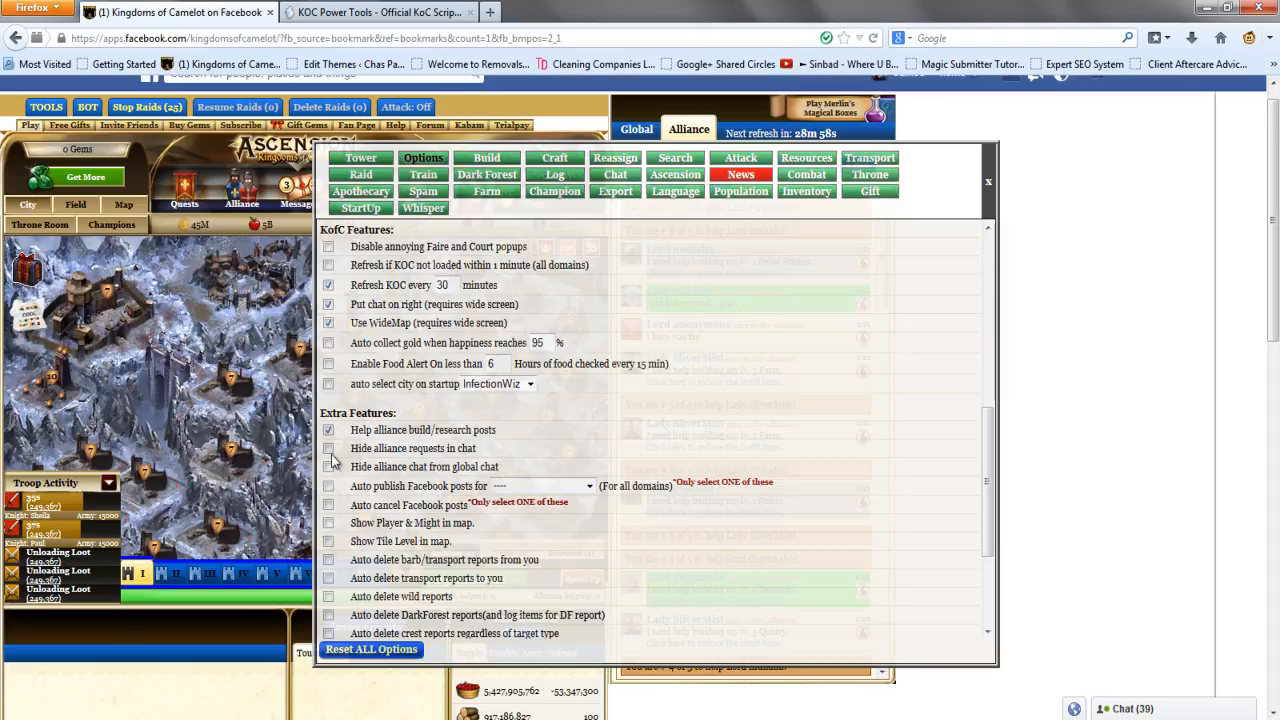
left_click(329, 448)
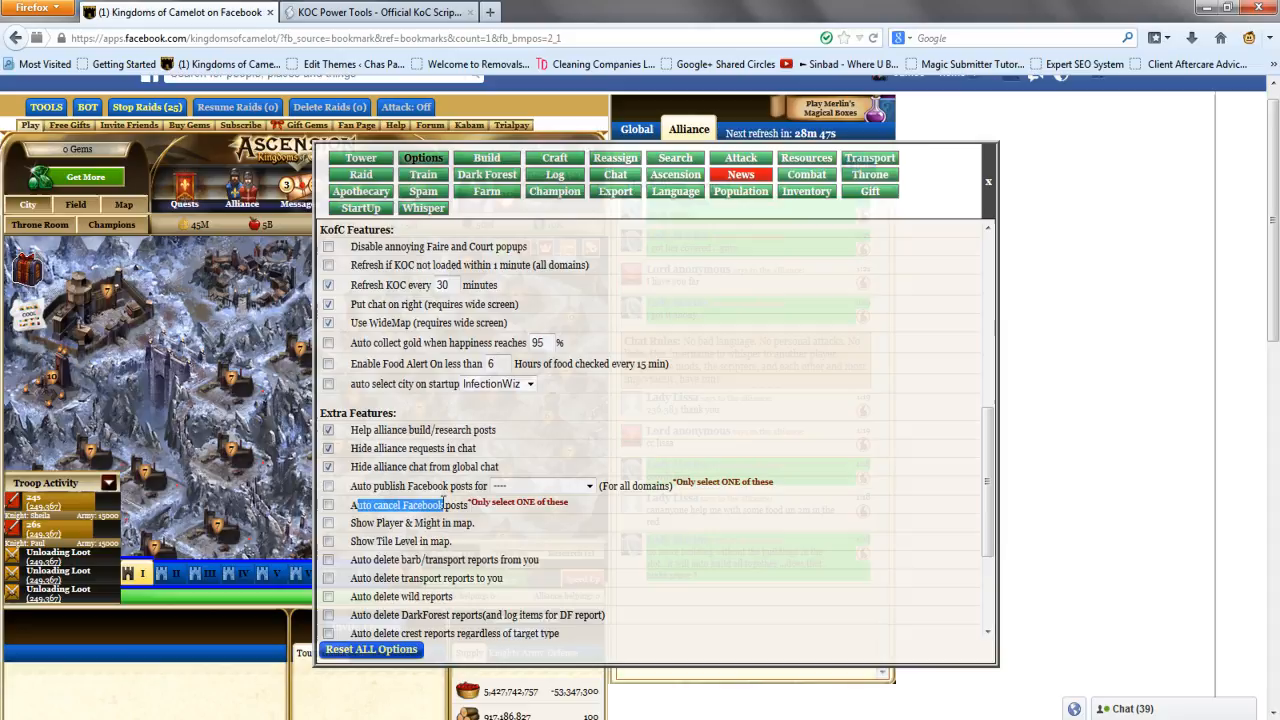
left_click(328, 505)
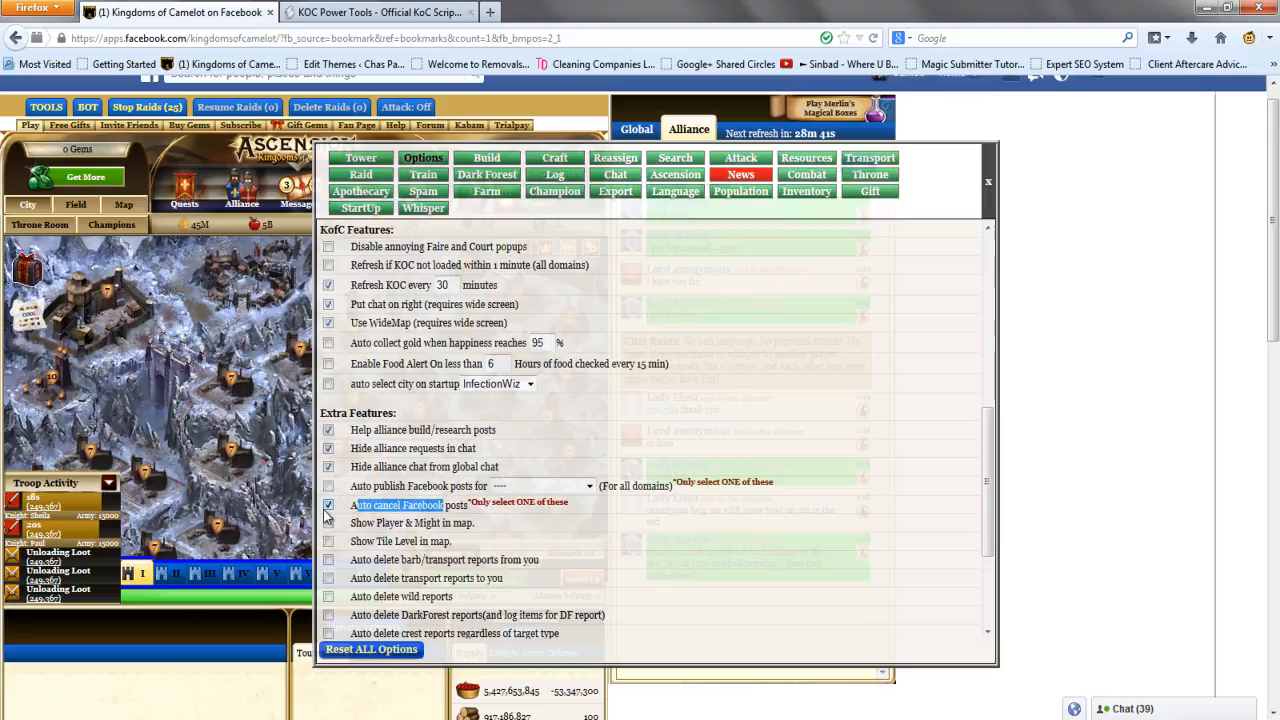
mouse_move(843, 471)
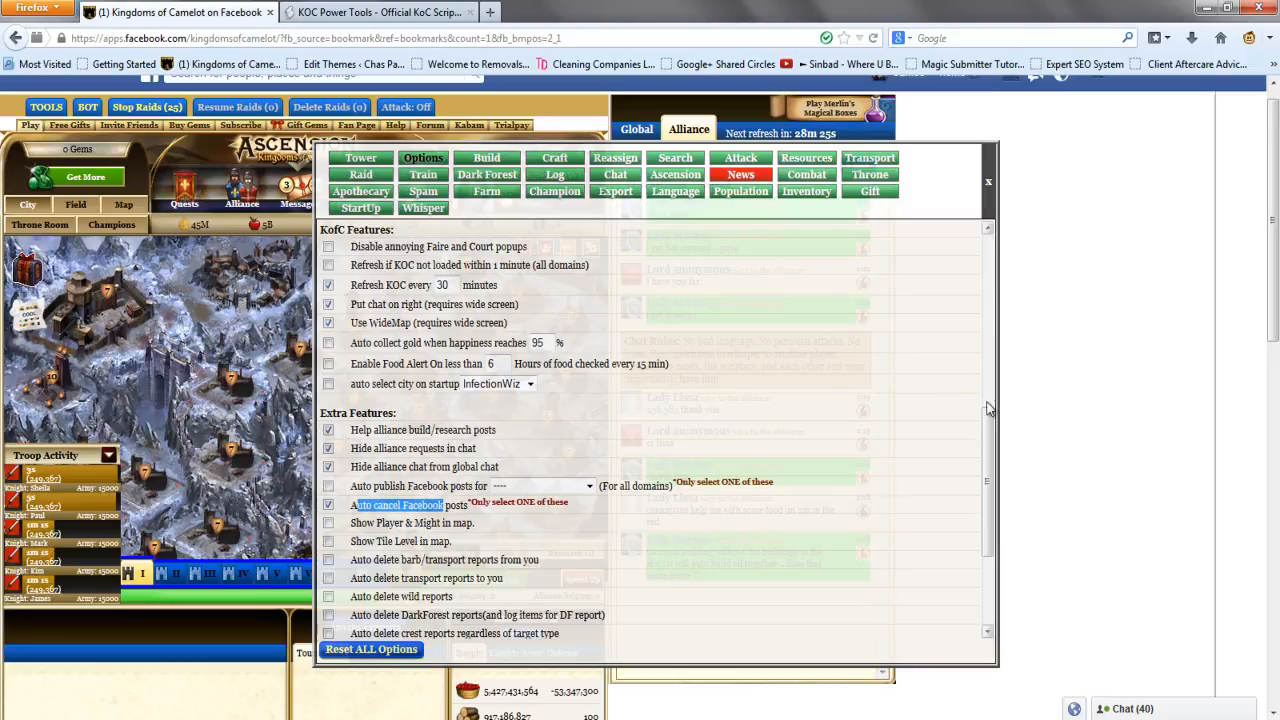
scroll("down", 3)
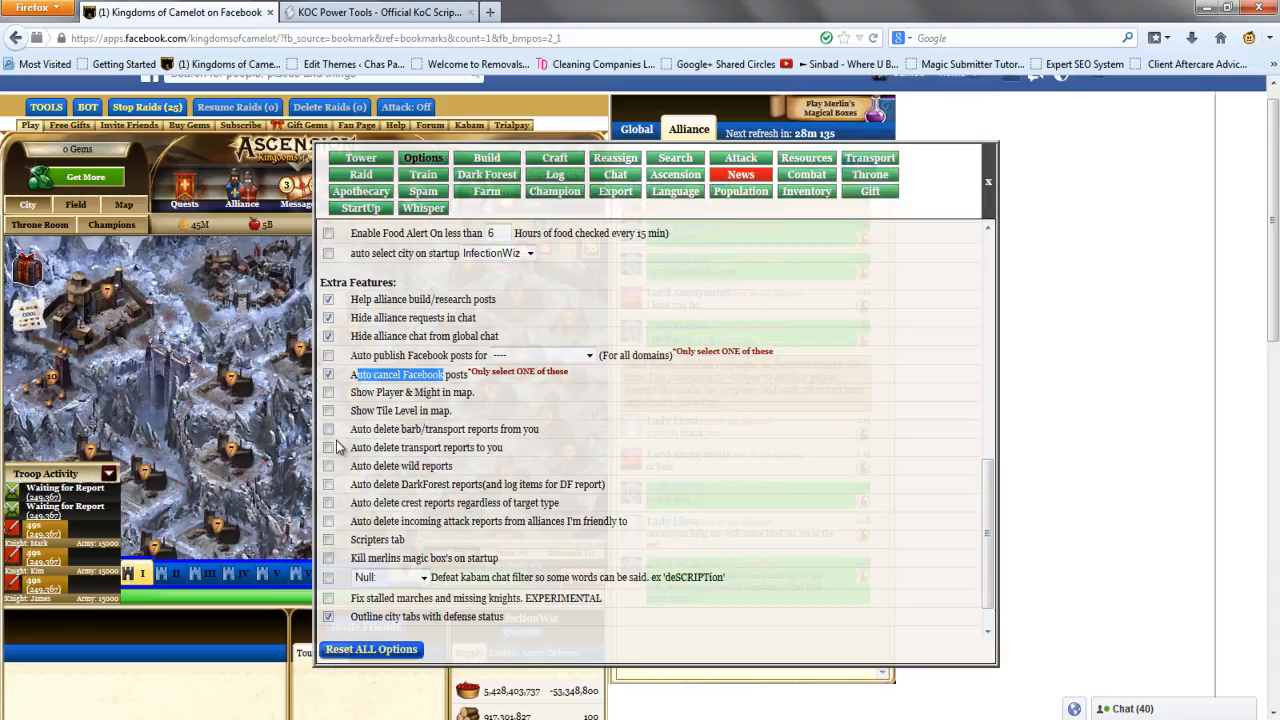
Enable auto-deleting barb, transport, wild and crest reports in Power Bot options
left_click(329, 429)
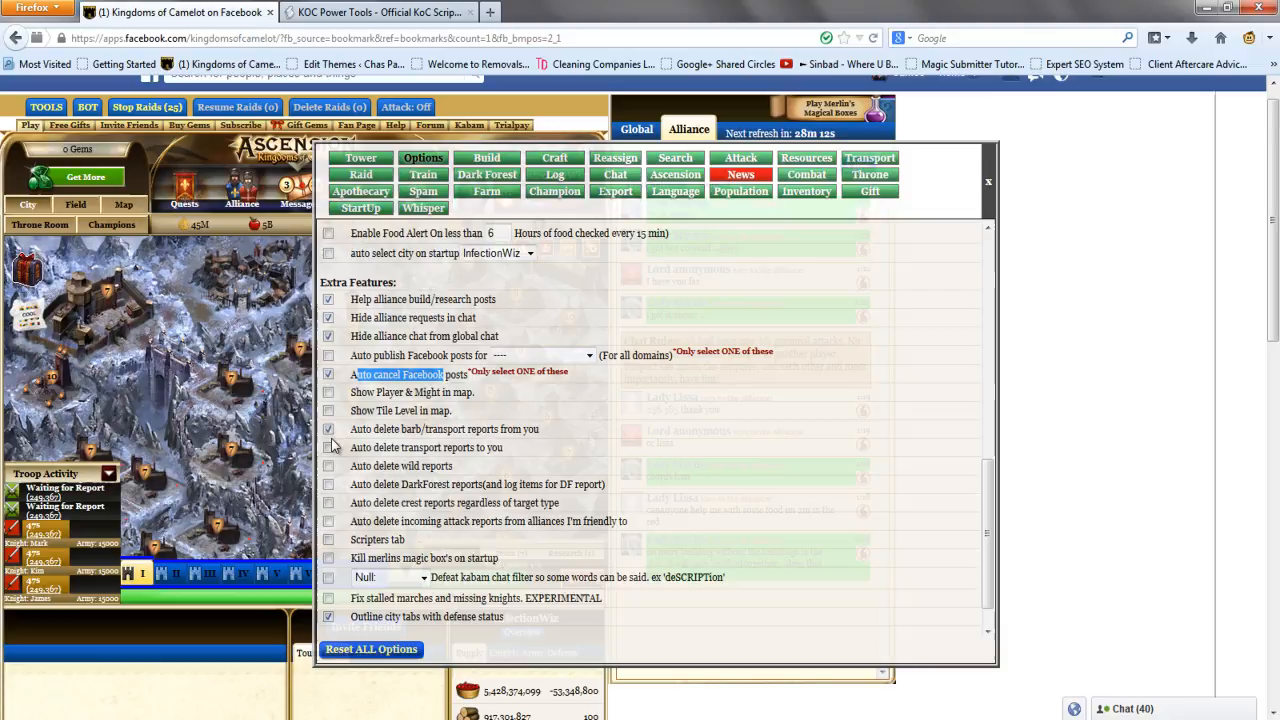
left_click(329, 447)
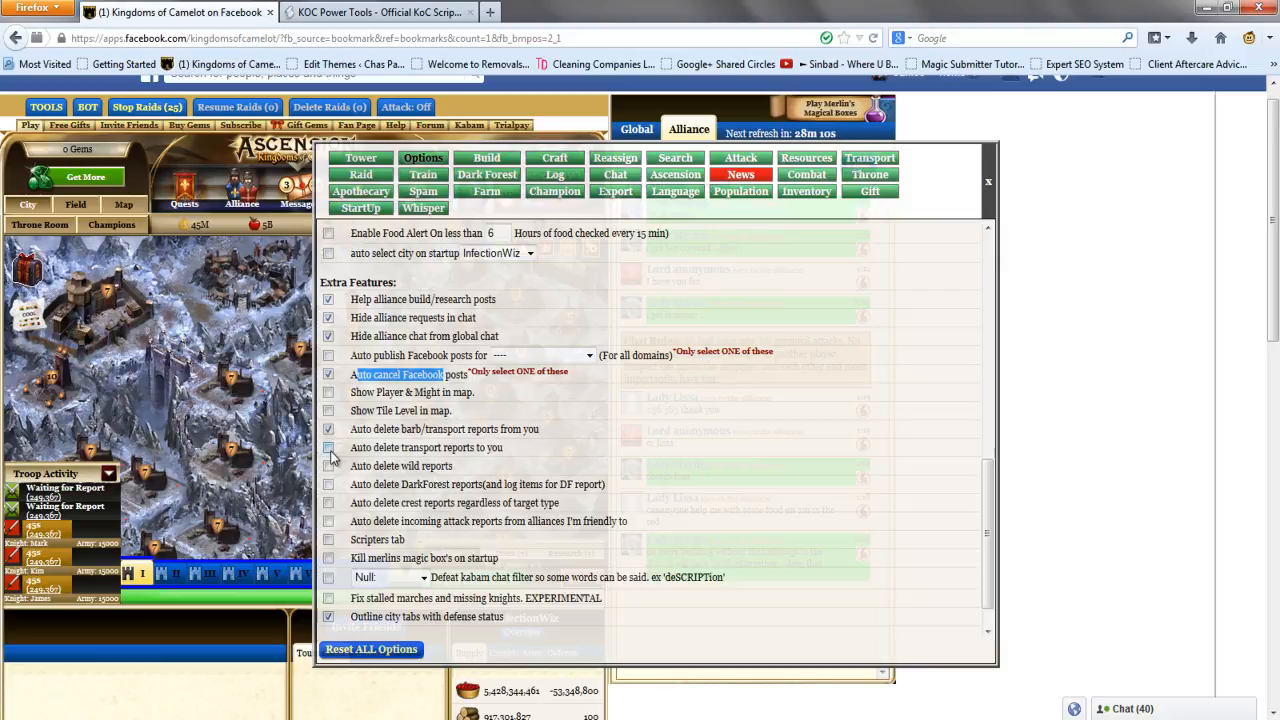
left_click(329, 447)
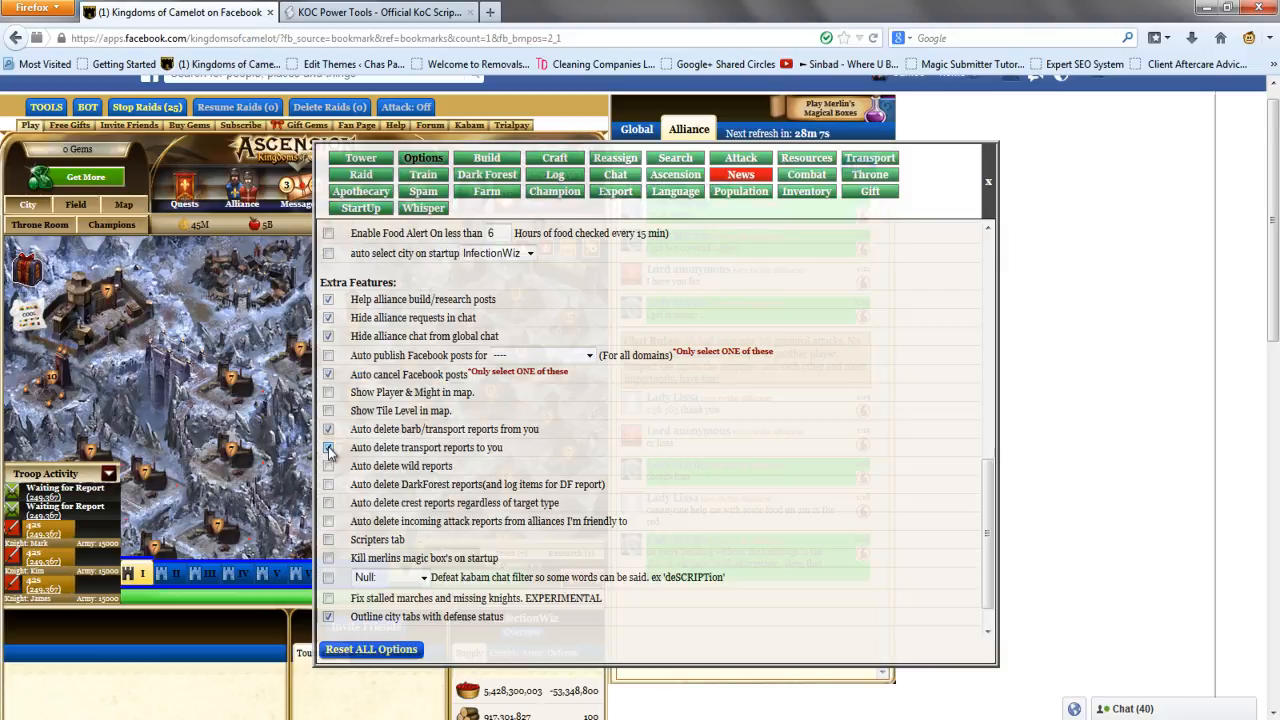
left_click(328, 466)
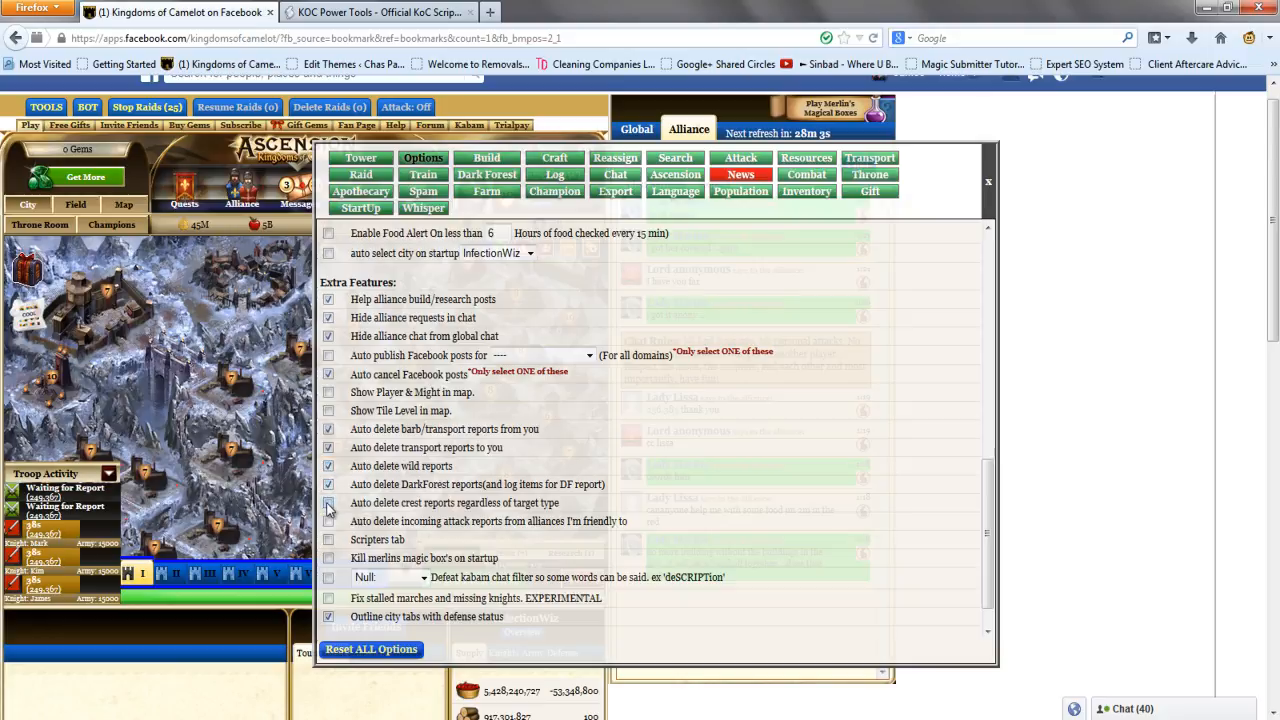
left_click(328, 502)
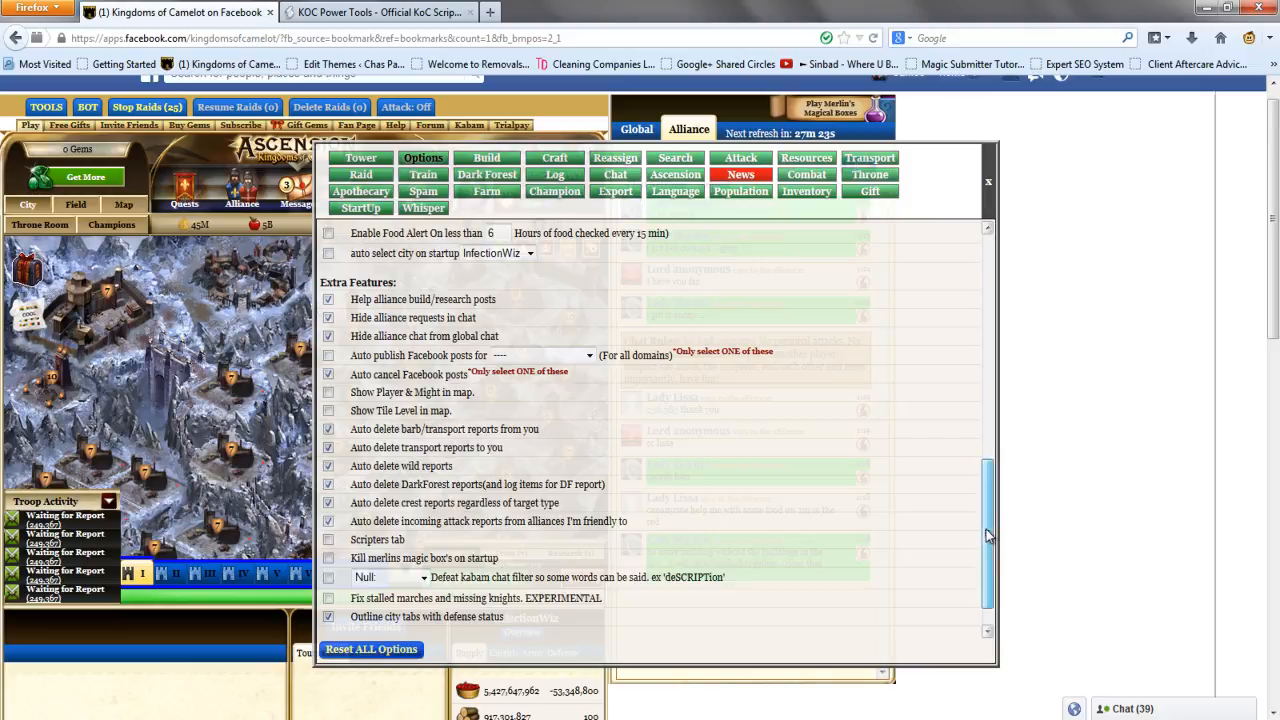
Enable killing Merlin's magic boxes on startup and close the bot settings window
scroll("down", 3)
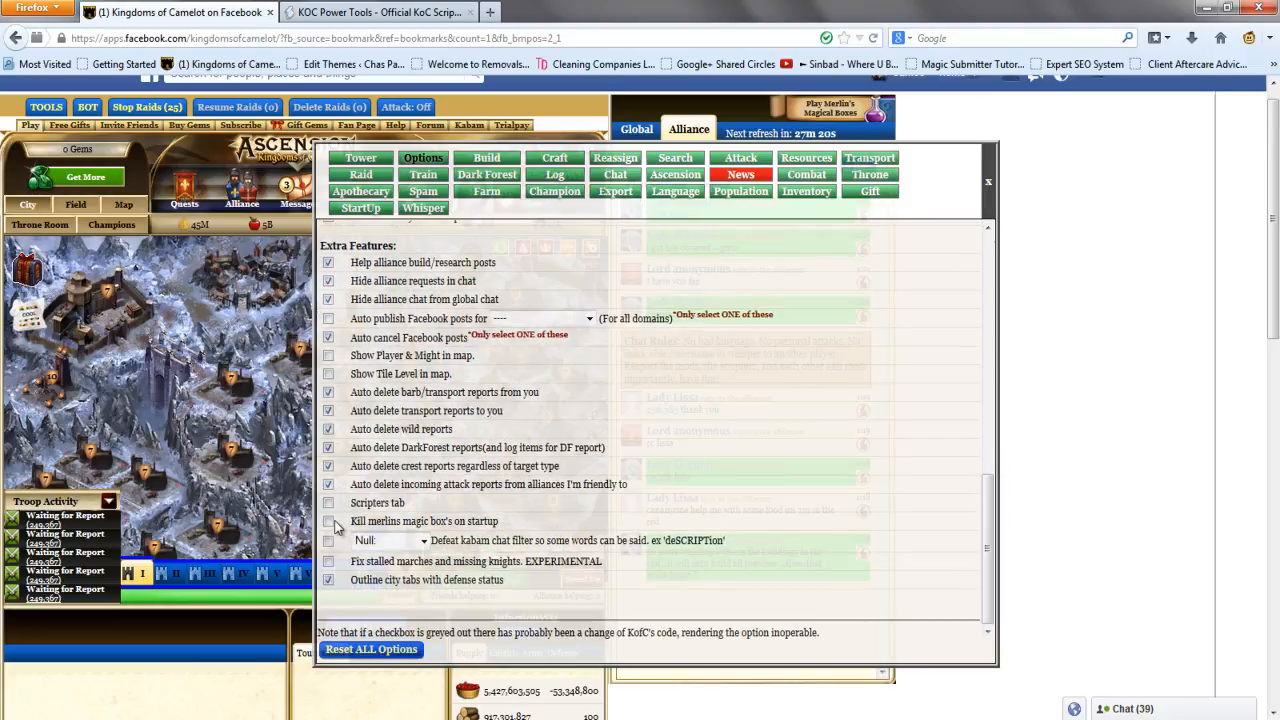
left_click(328, 521)
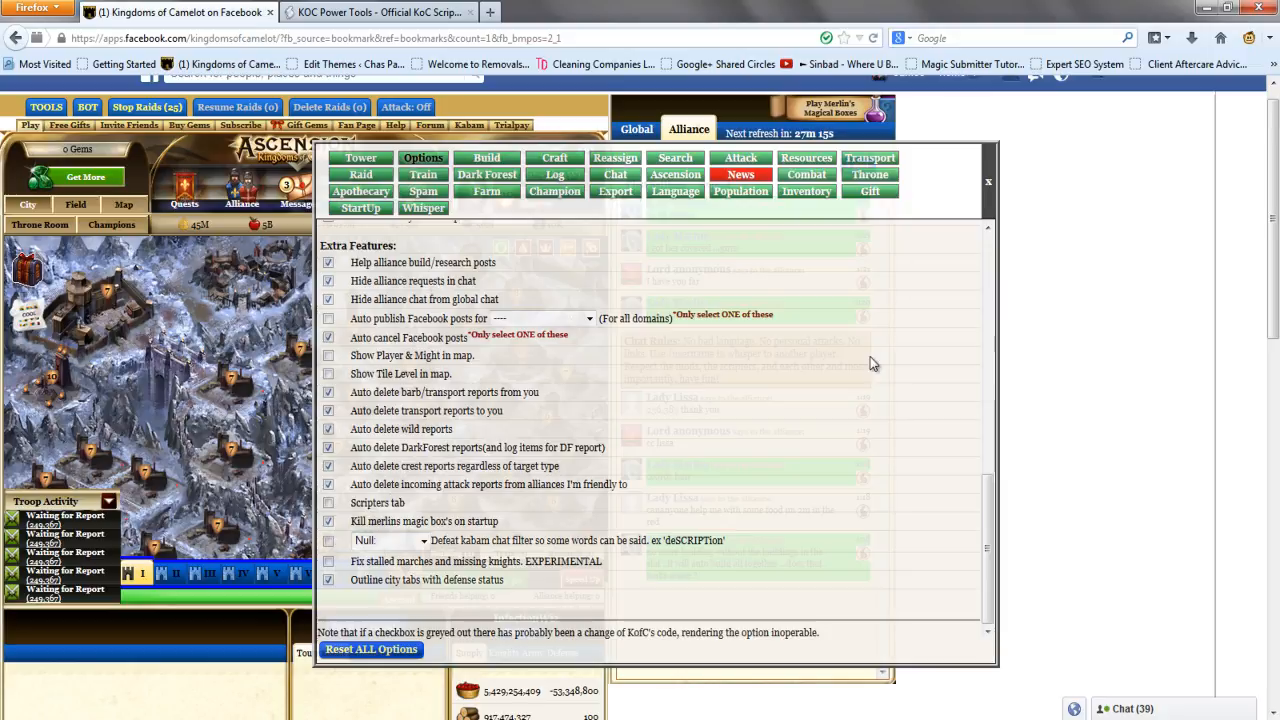
left_click(988, 181)
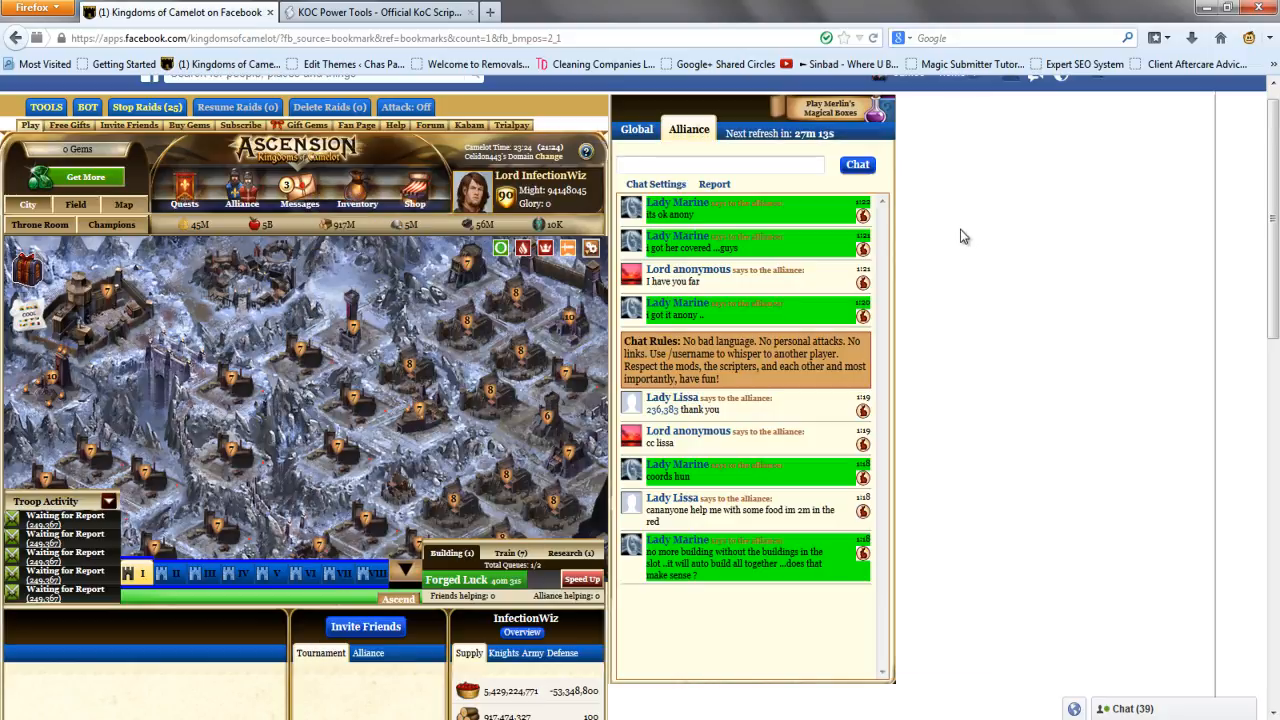